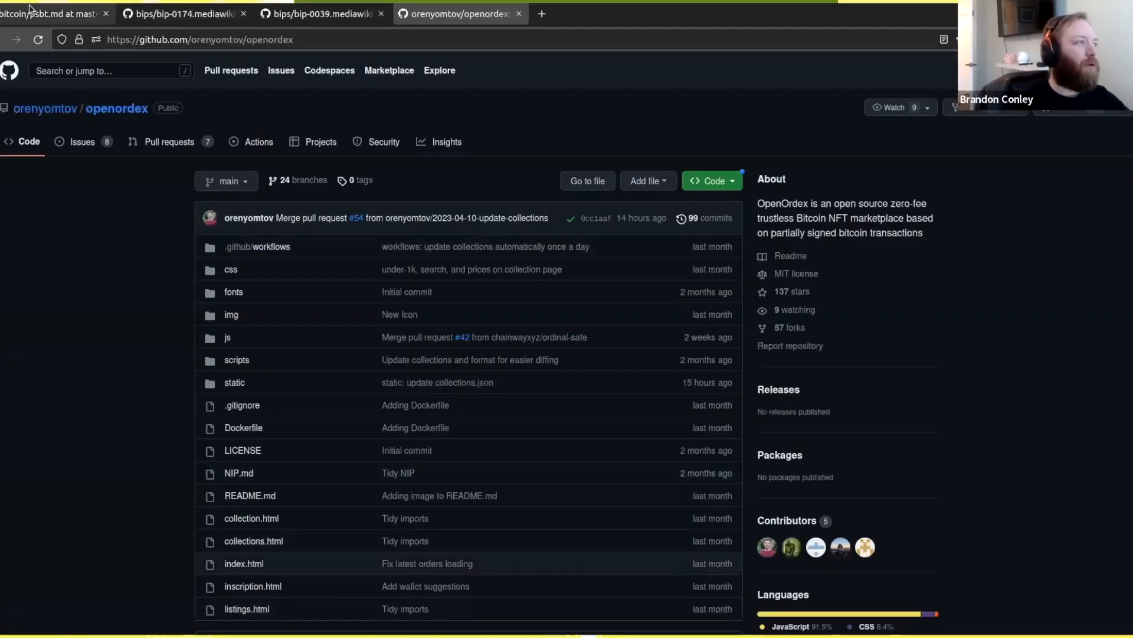
Step: Return to Bitcoin Core's psbt.md and read down to the overall workflow section on PSBT roles
left_click(42, 11)
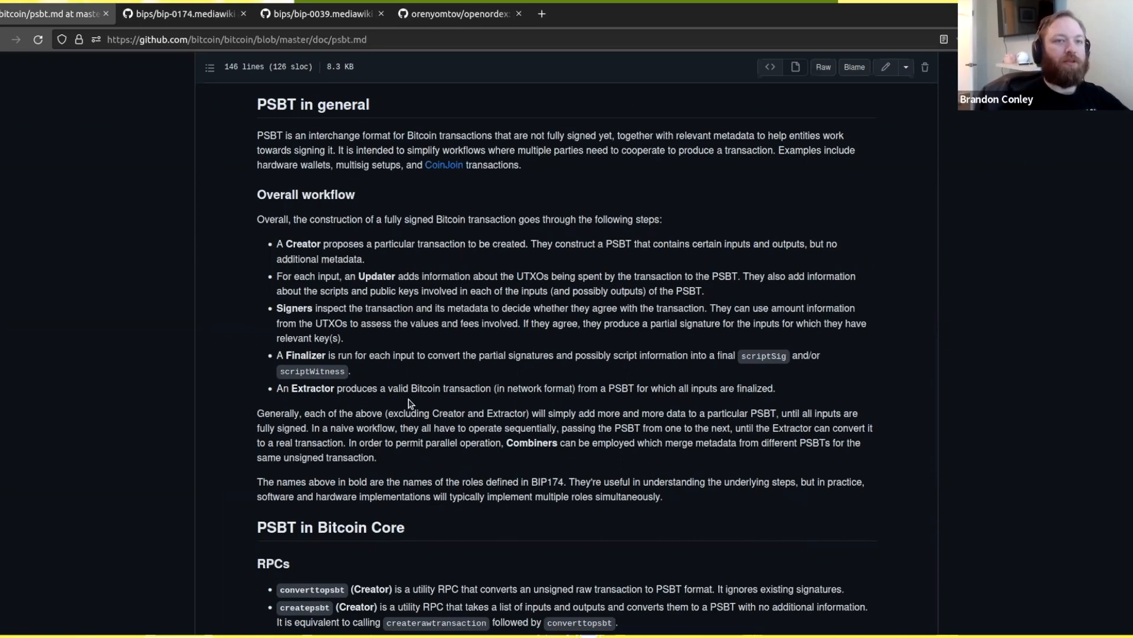
scroll("up", 3)
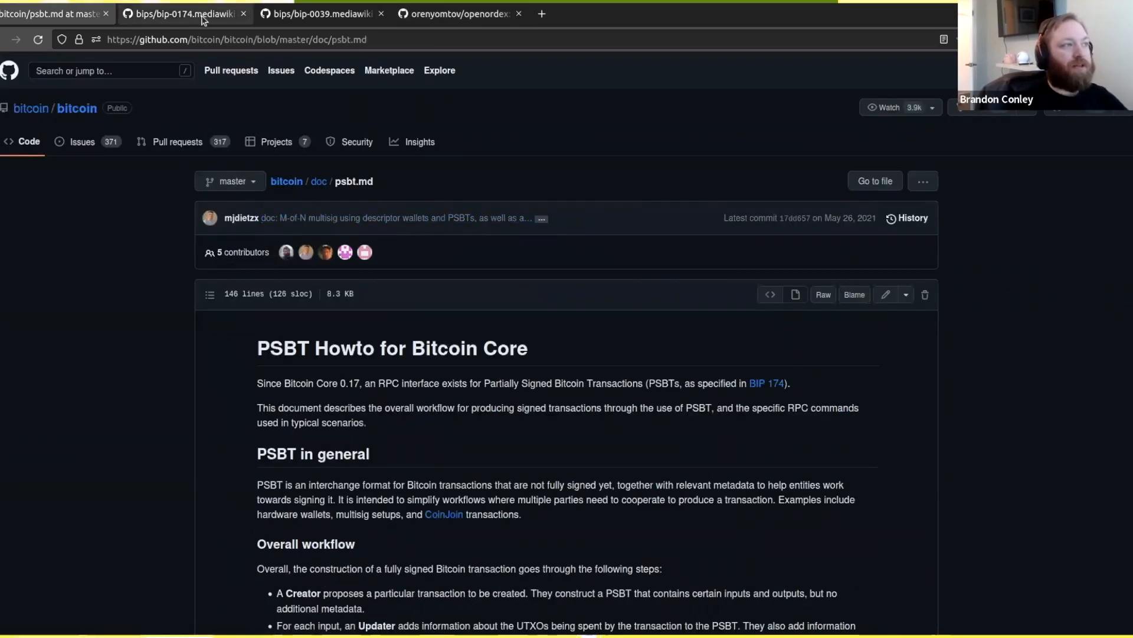
mouse_move(203, 17)
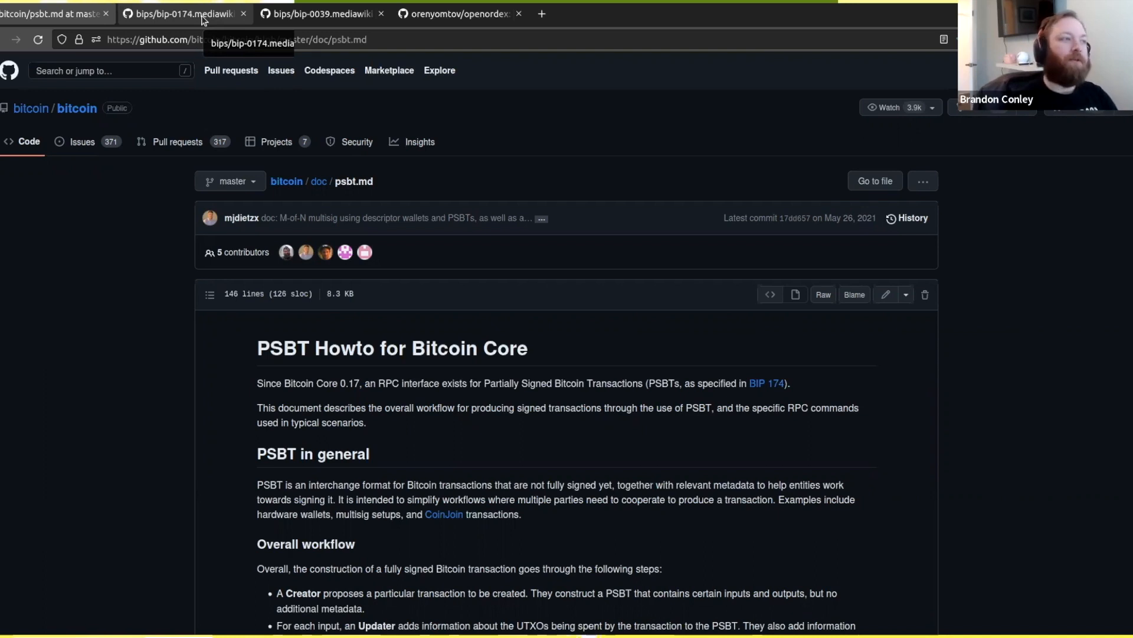
mouse_move(328, 534)
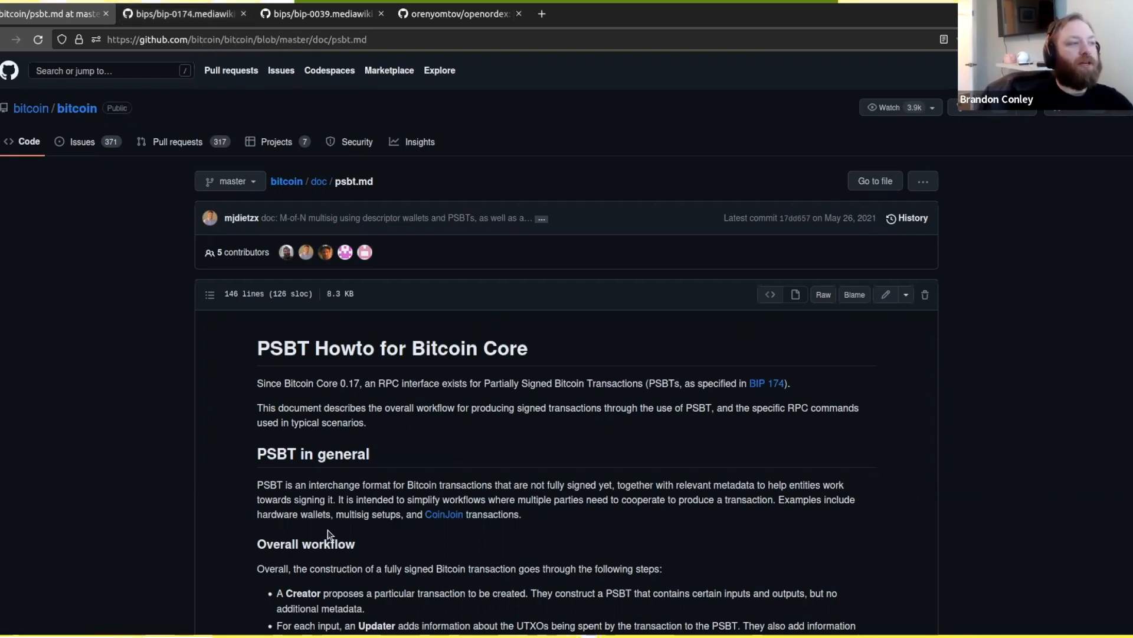
mouse_move(80, 111)
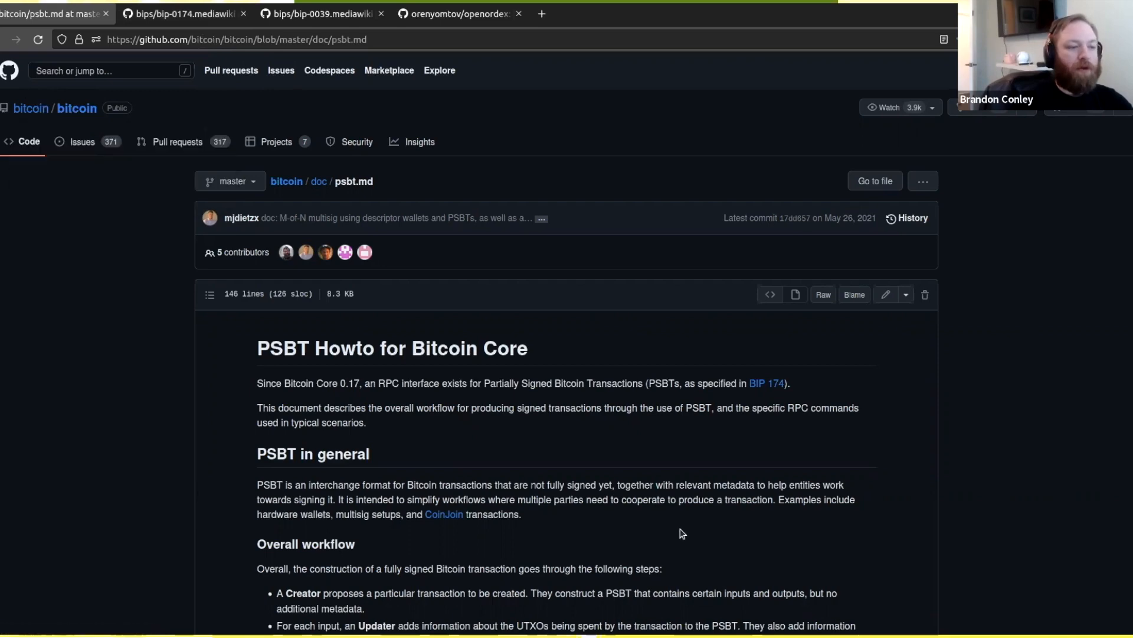
scroll("down", 3)
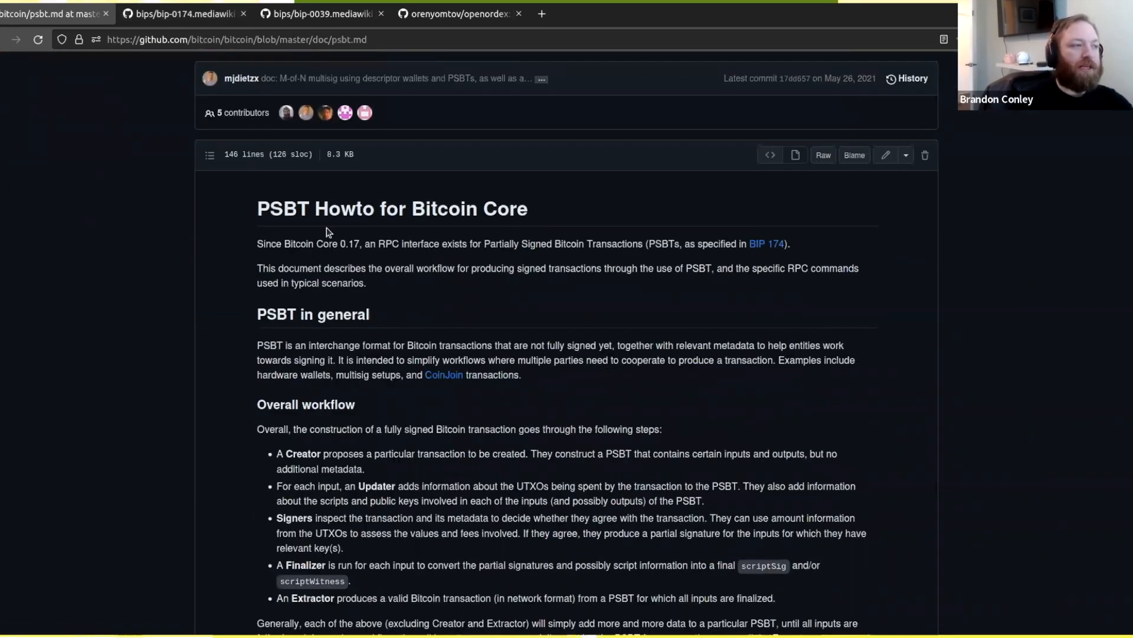
scroll("down", 3)
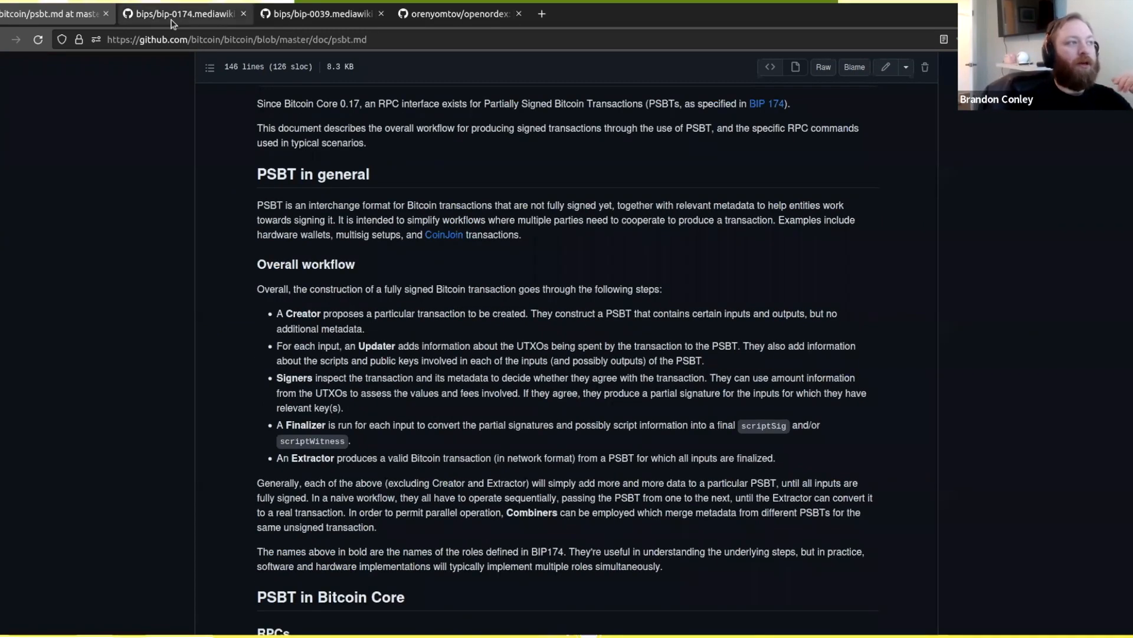
Step: Switch to BIP 174 and read through its key-type tables and roles down to the test vectors
left_click(177, 13)
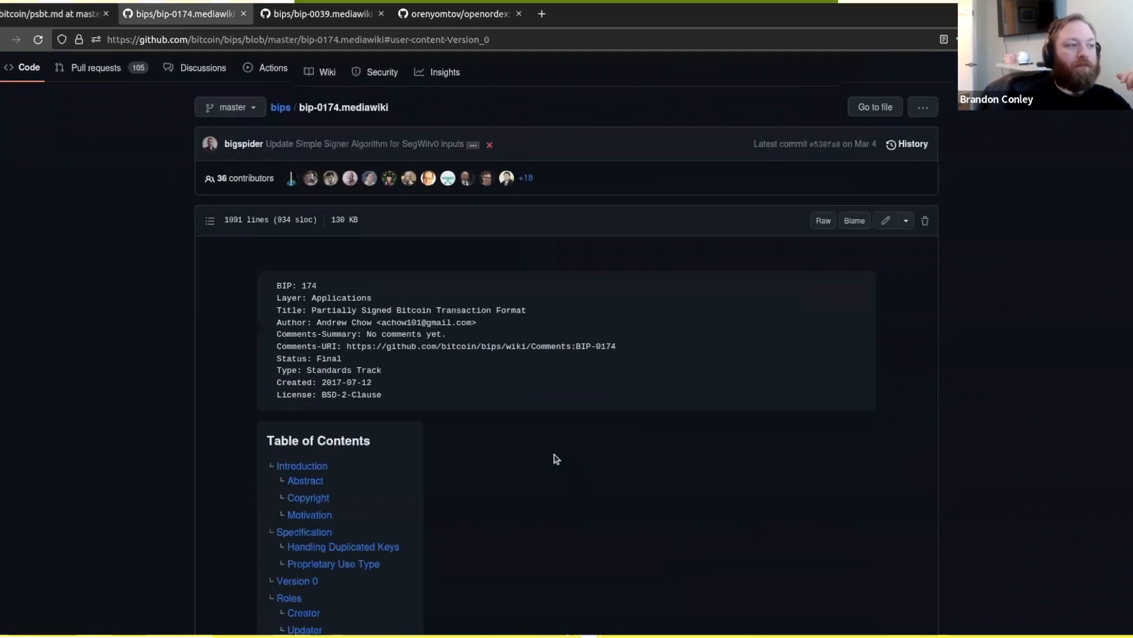
scroll("down", 3)
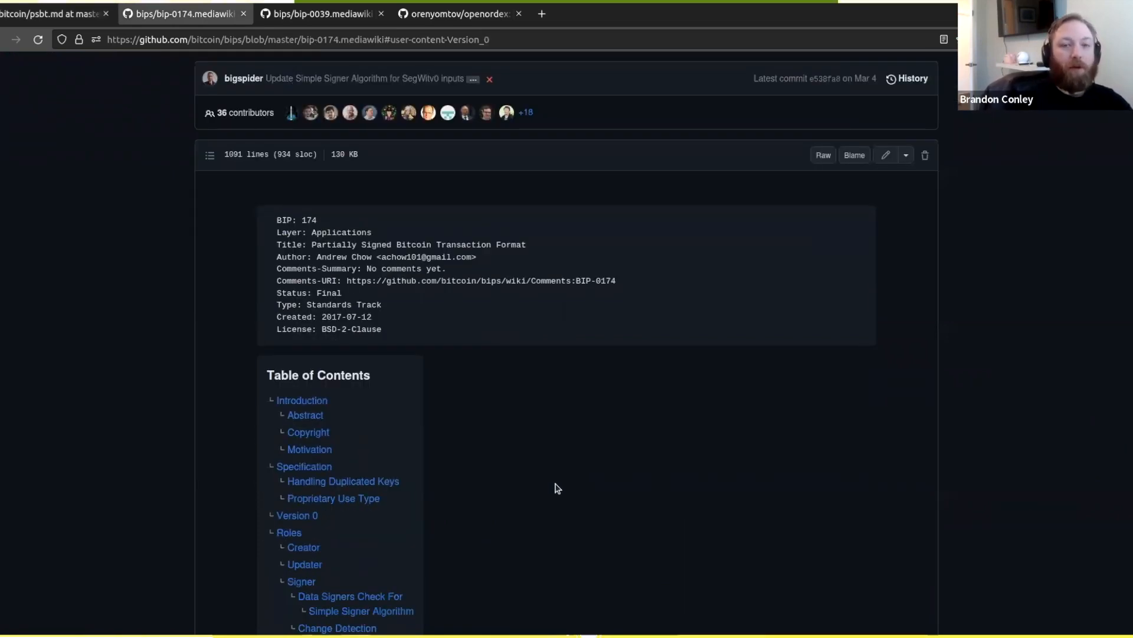
scroll("down", 3)
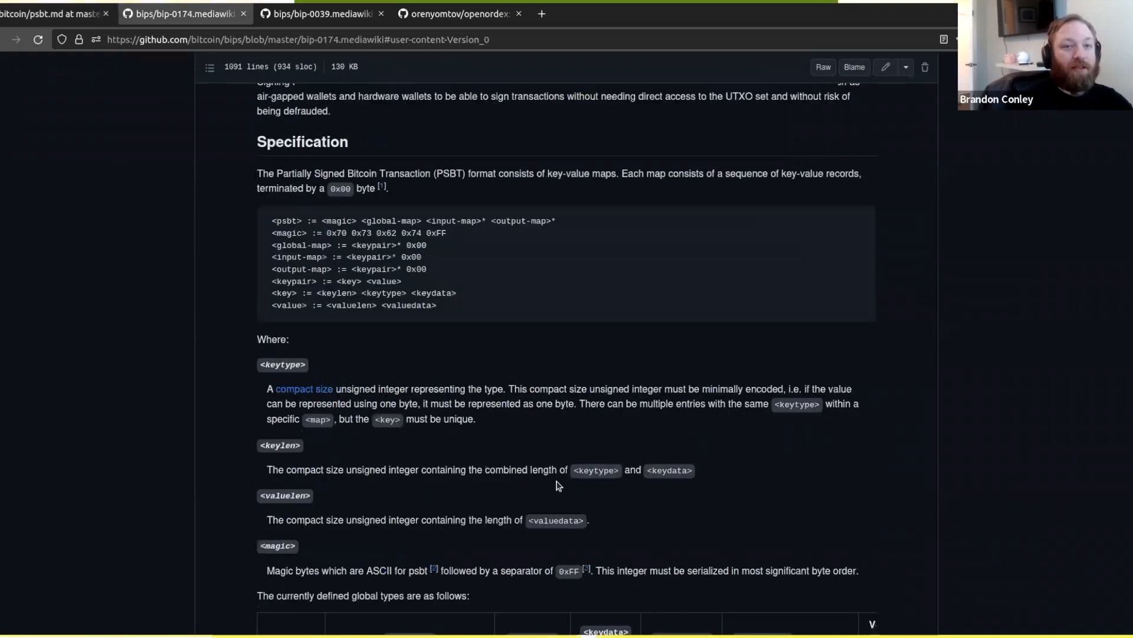
scroll("down", 3)
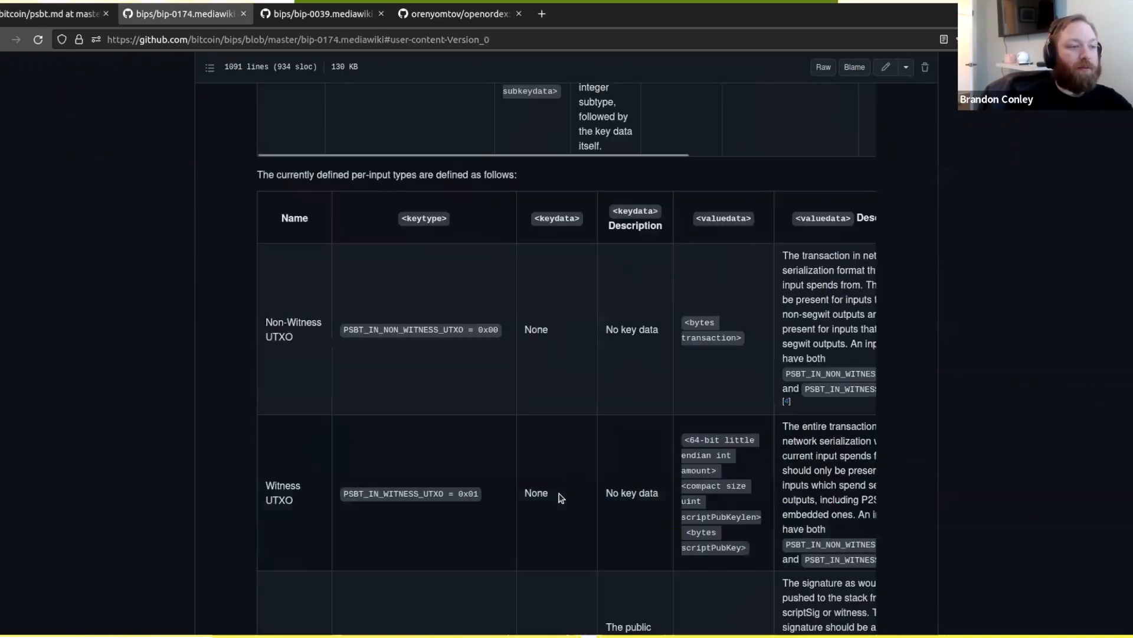
scroll("down", 3)
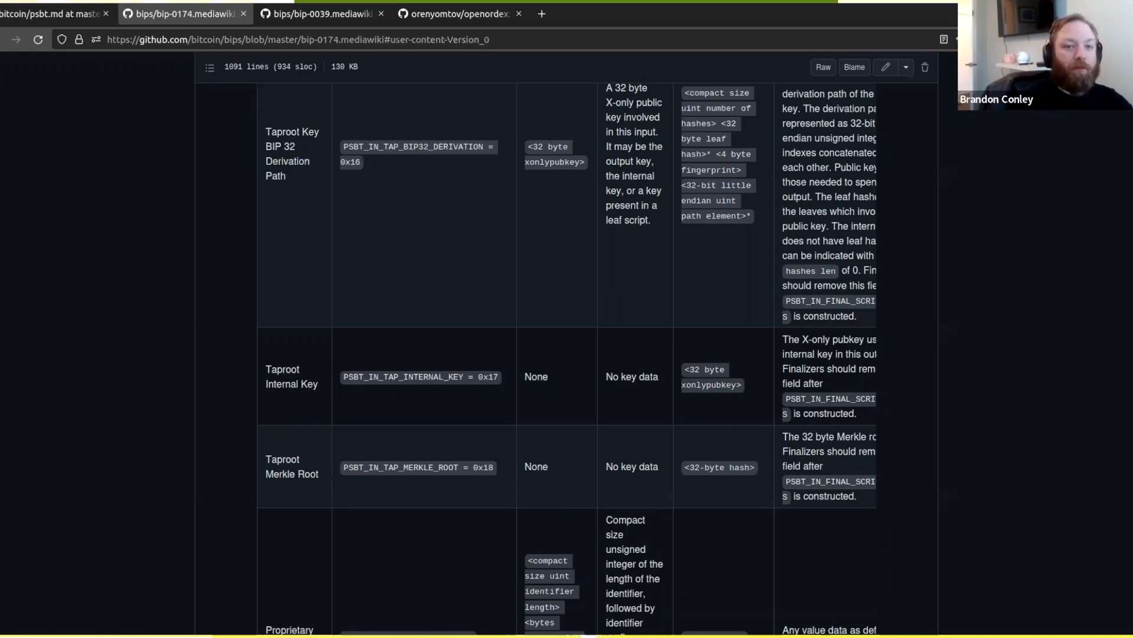
scroll("down", 3)
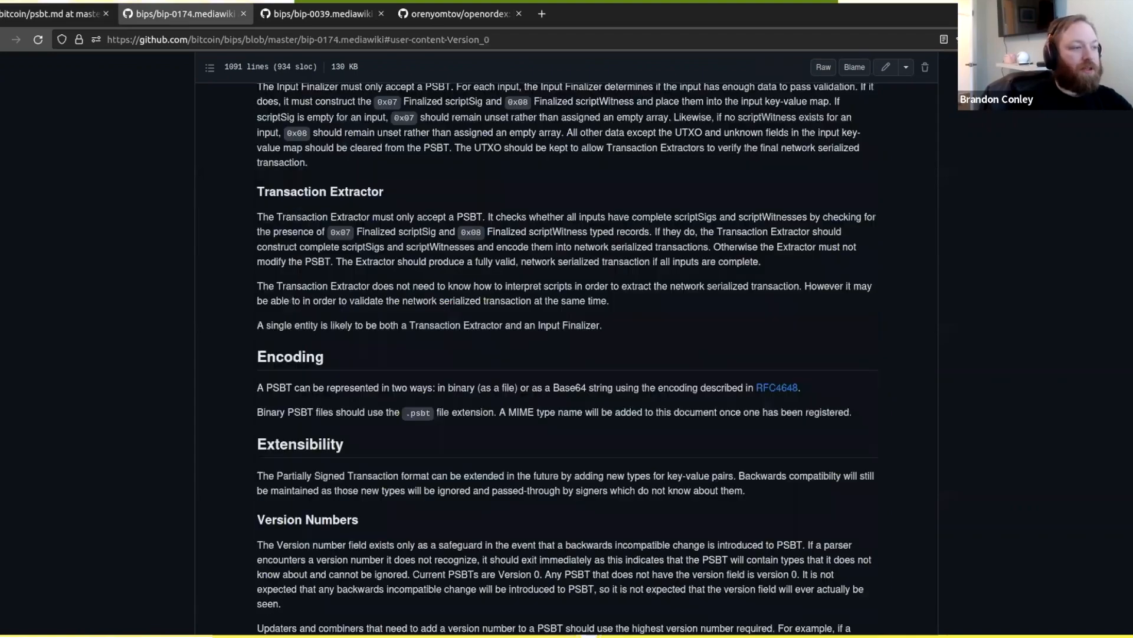
scroll("down", 3)
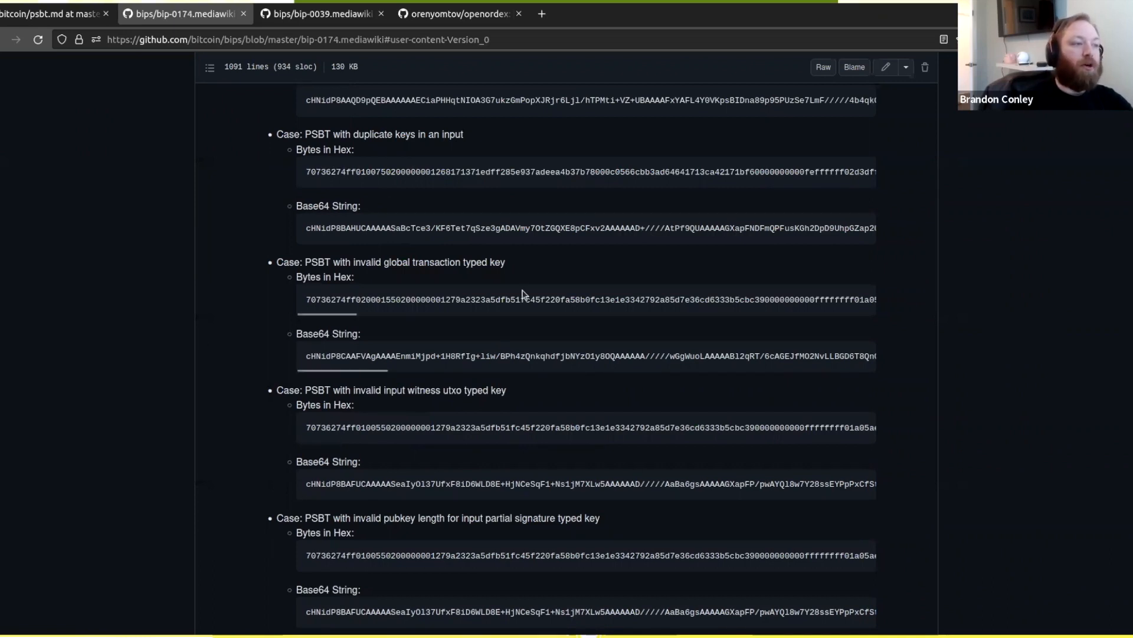
double_click(463, 300)
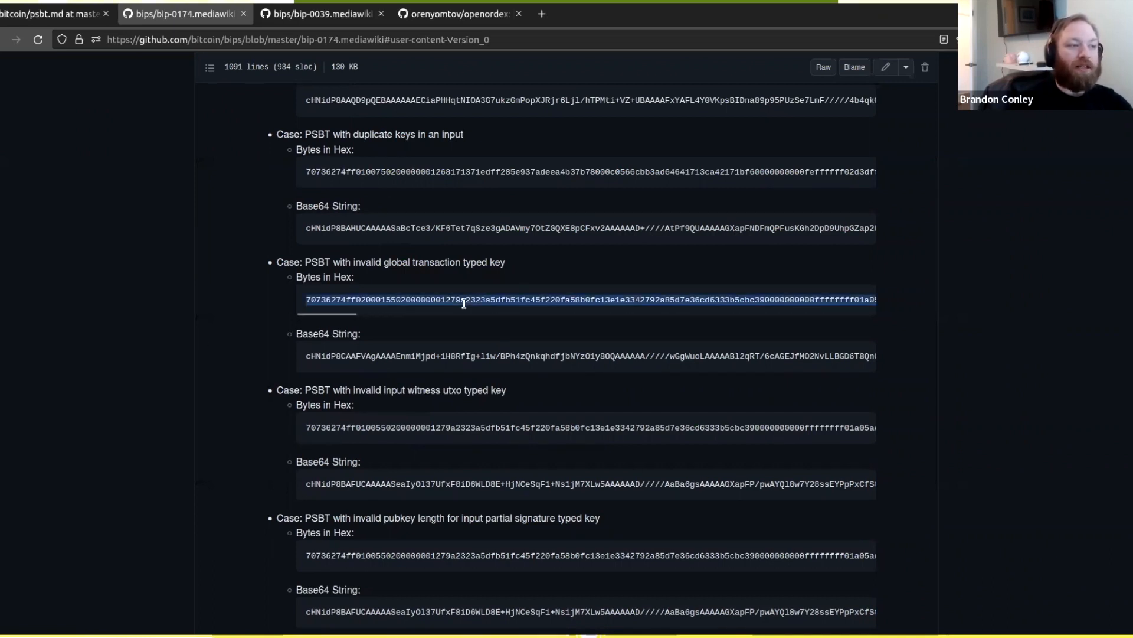
mouse_move(479, 281)
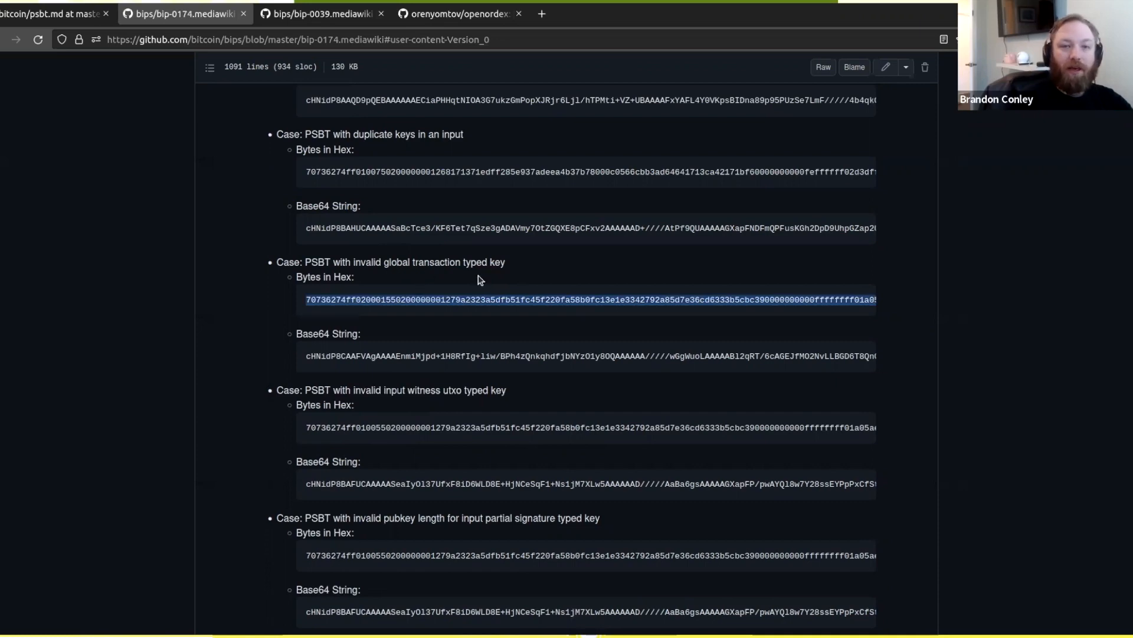
scroll("down", 3)
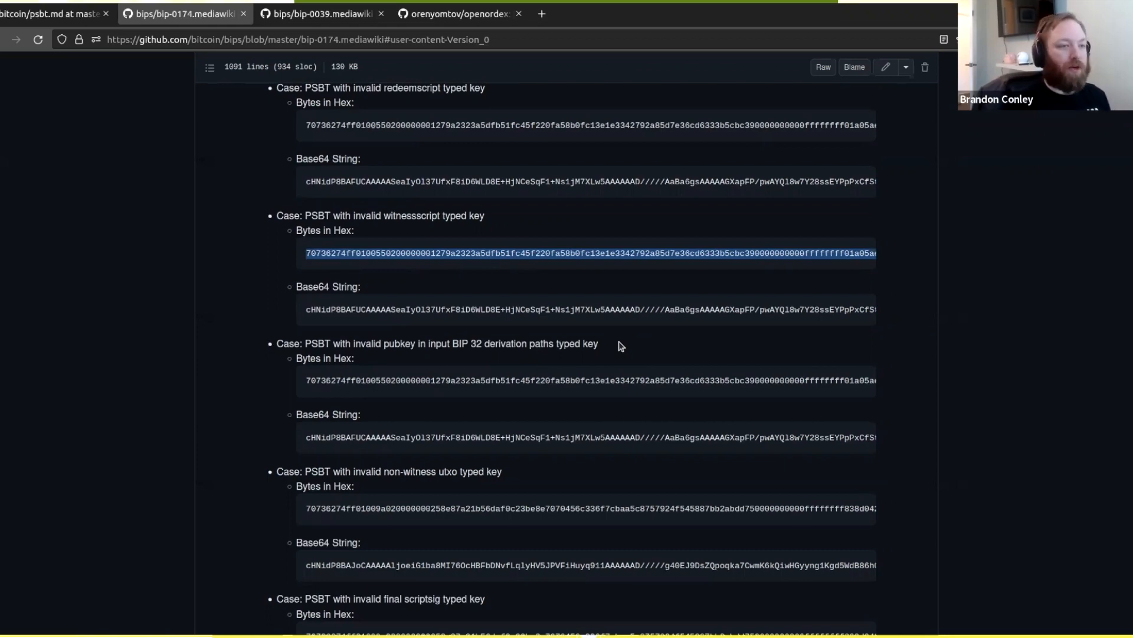
scroll("down", 3)
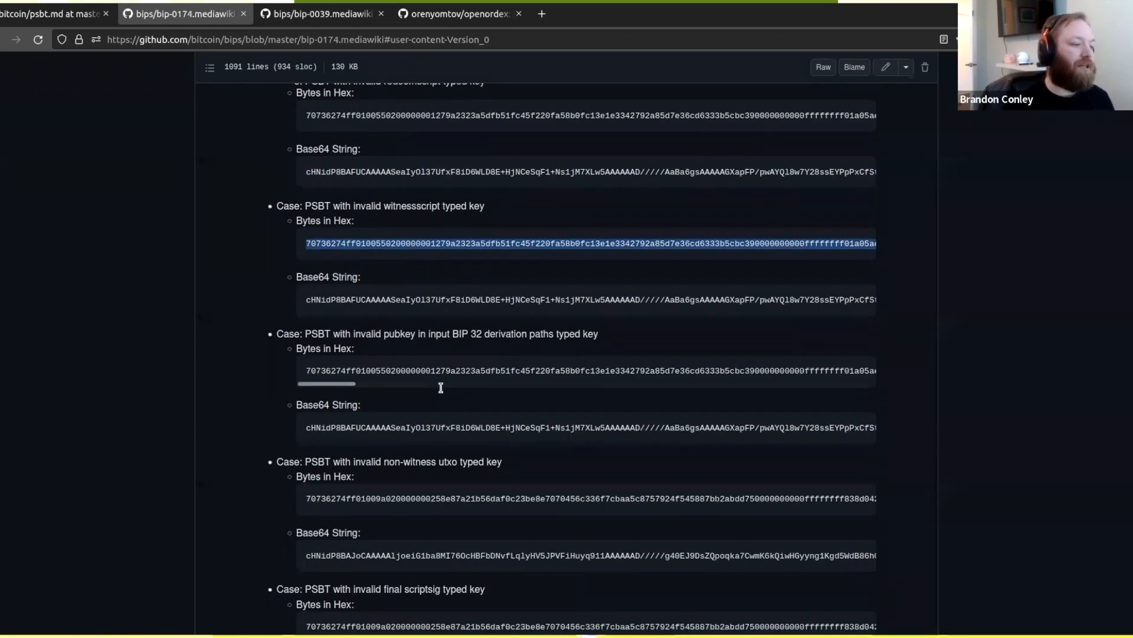
scroll("down", 3)
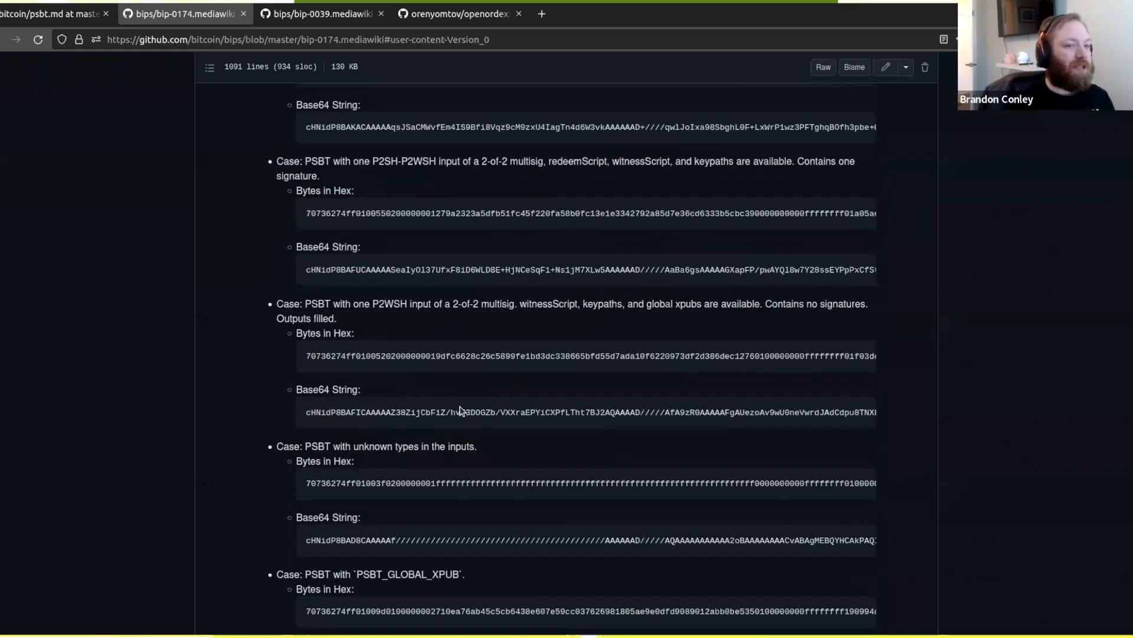
scroll("down", 3)
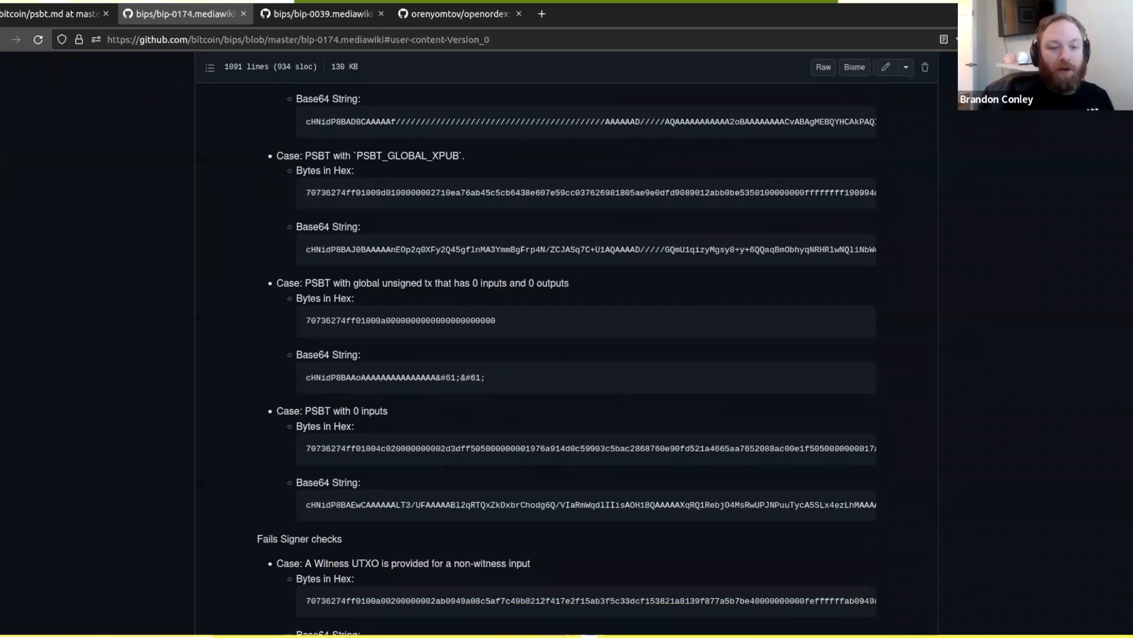
scroll("down", 3)
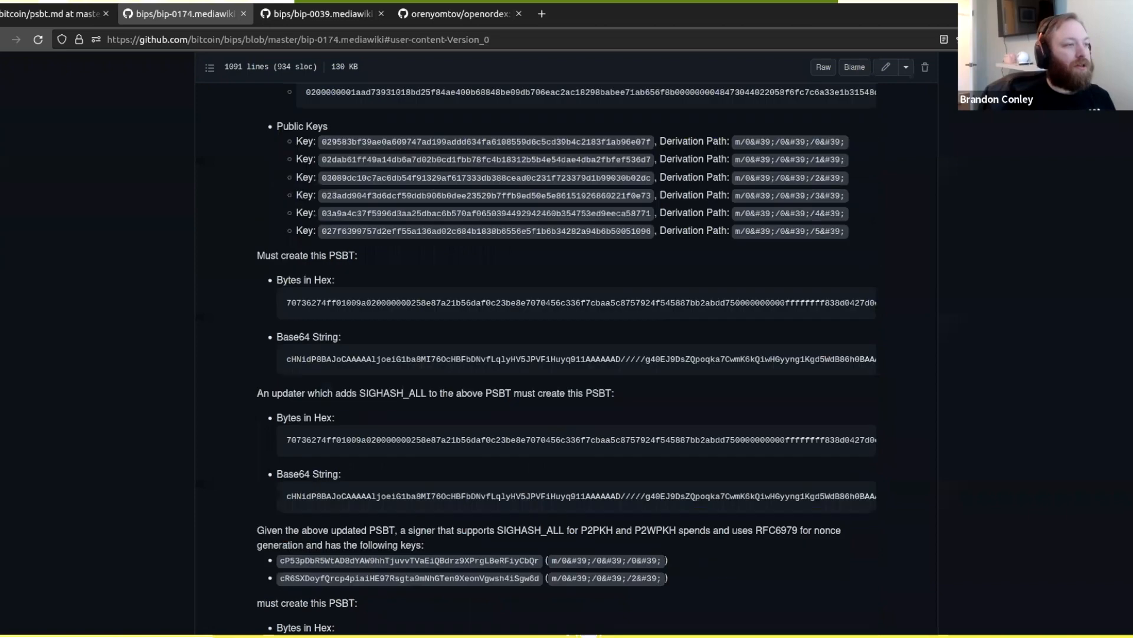
scroll("down", 3)
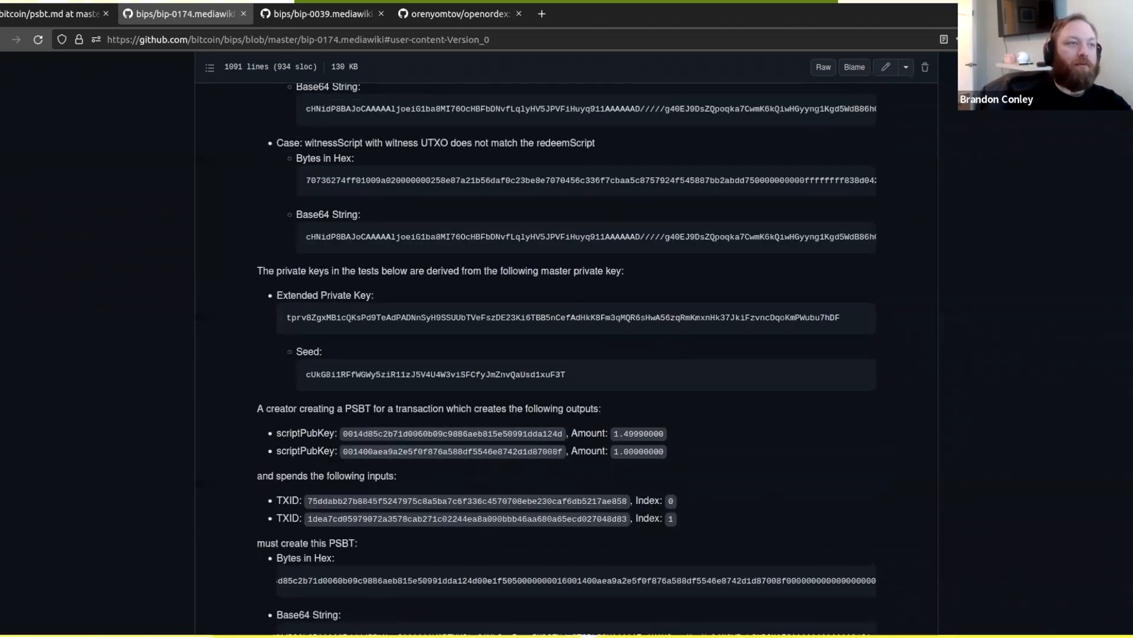
scroll("down", 3)
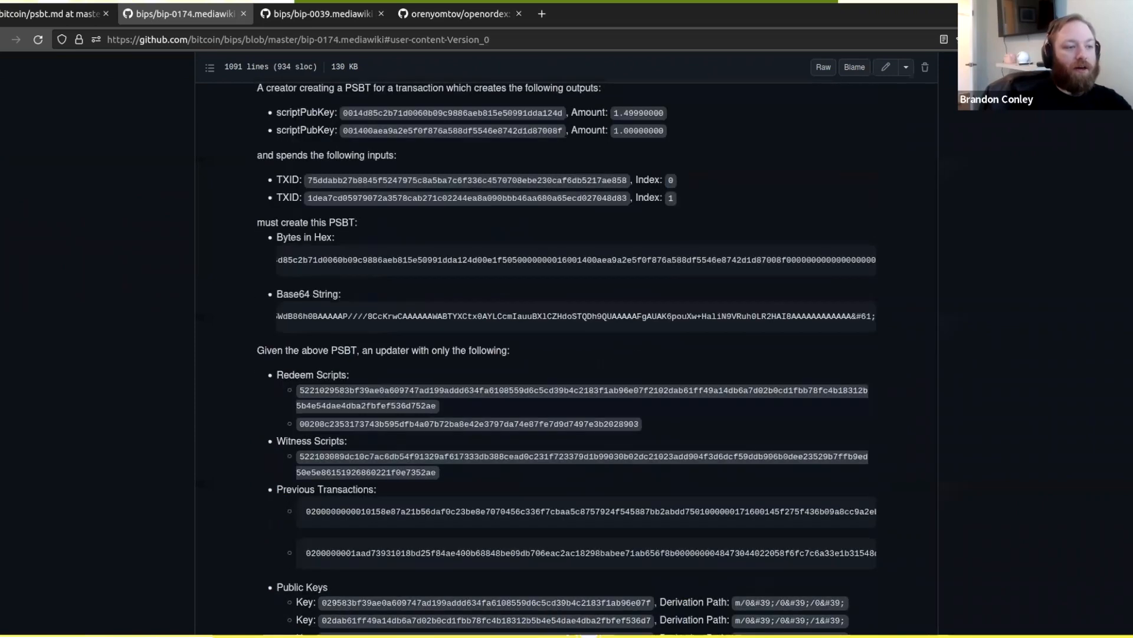
scroll("down", 3)
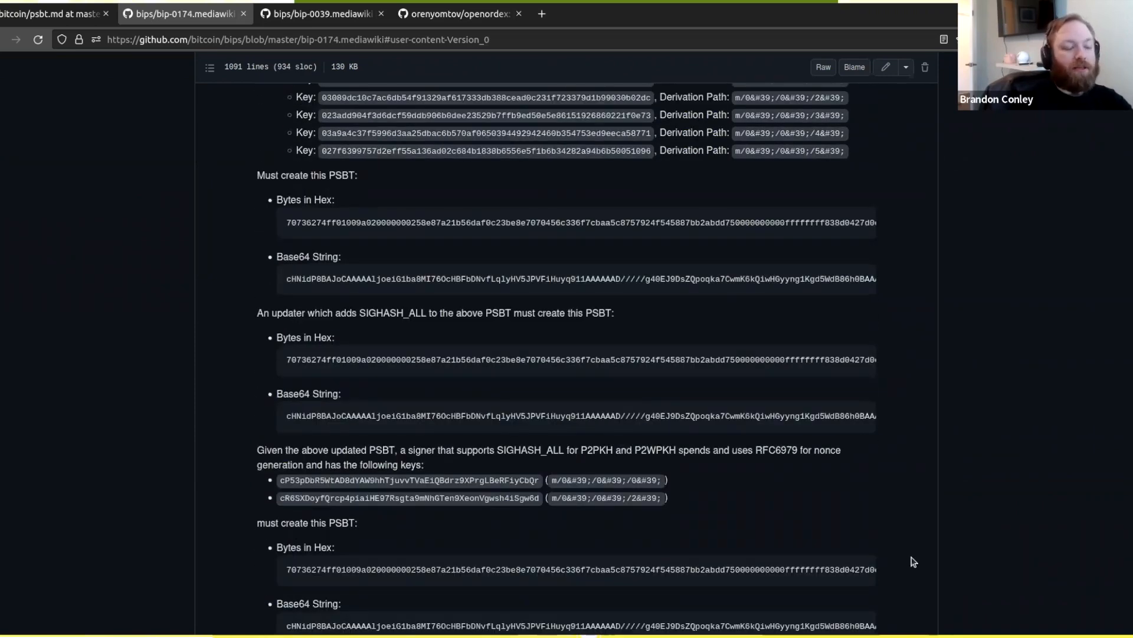
scroll("down", 3)
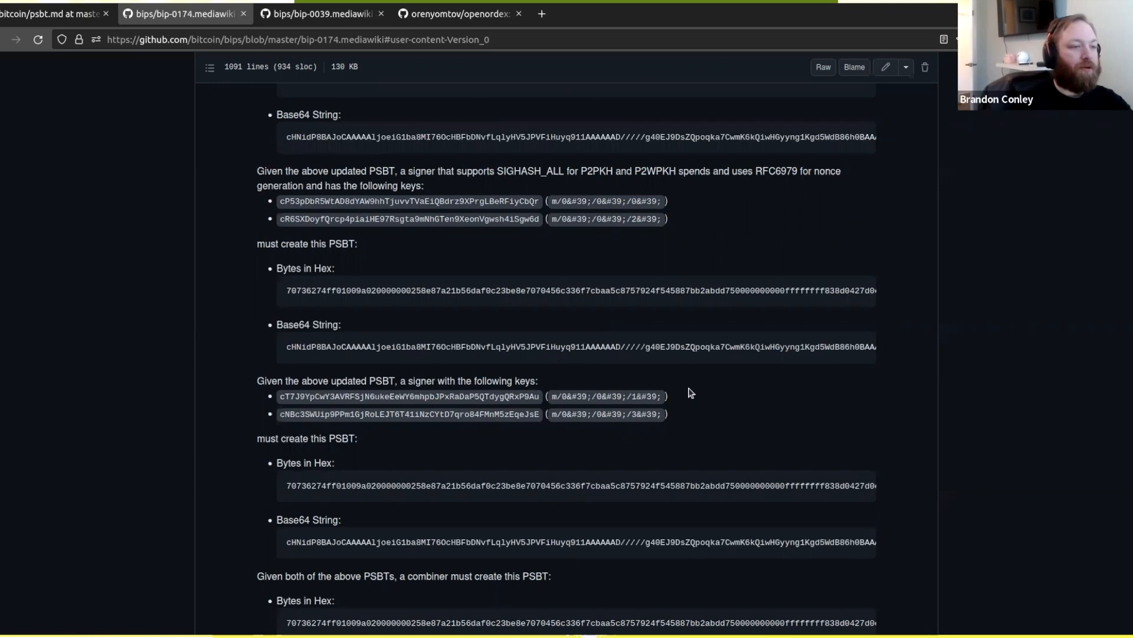
scroll("down", 3)
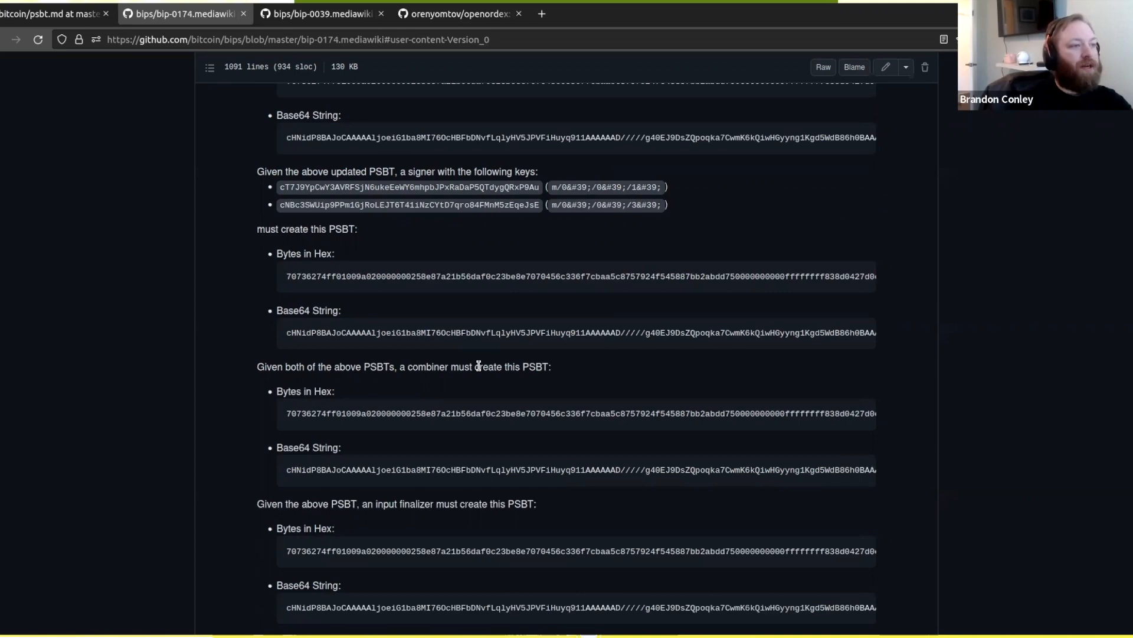
scroll("up", 3)
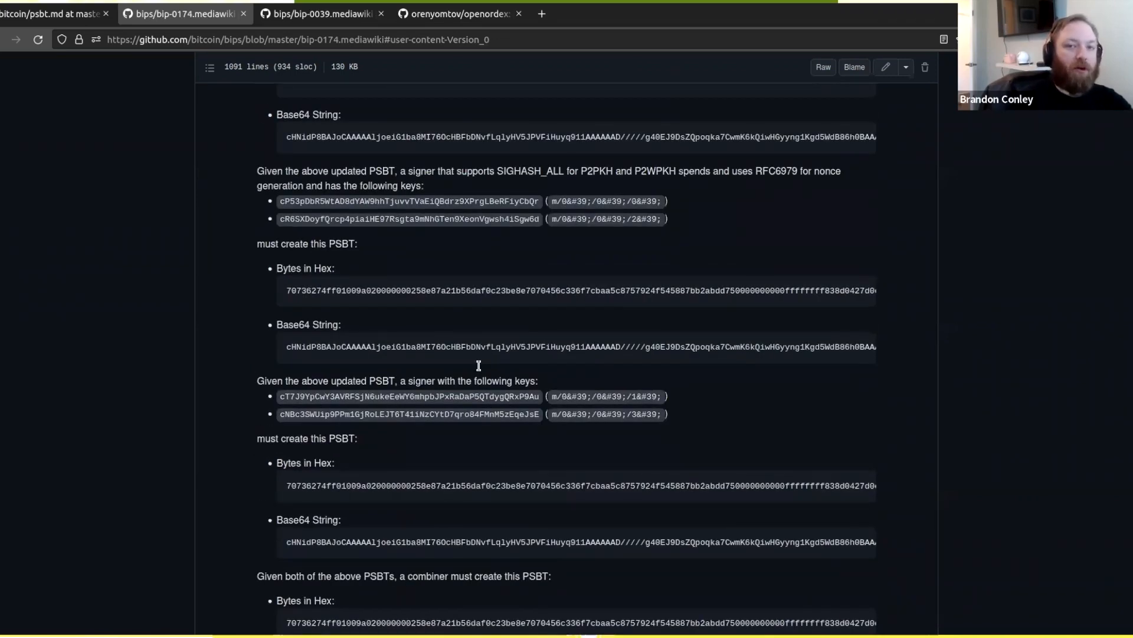
scroll("down", 3)
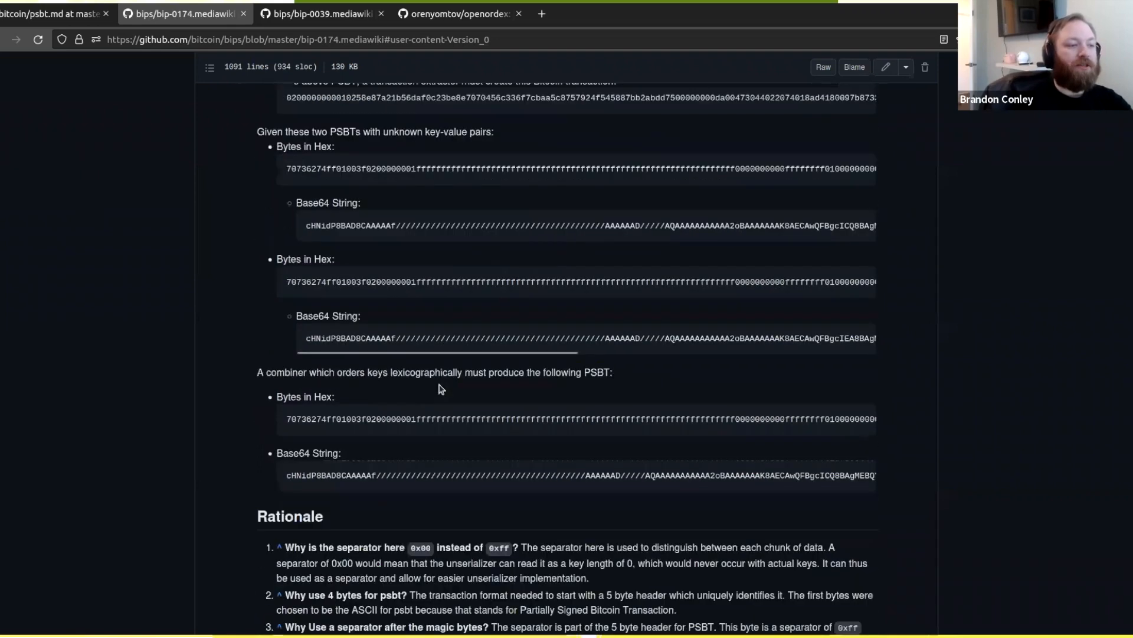
Step: Look over the BIP 174 test vector examples
scroll("down", 3)
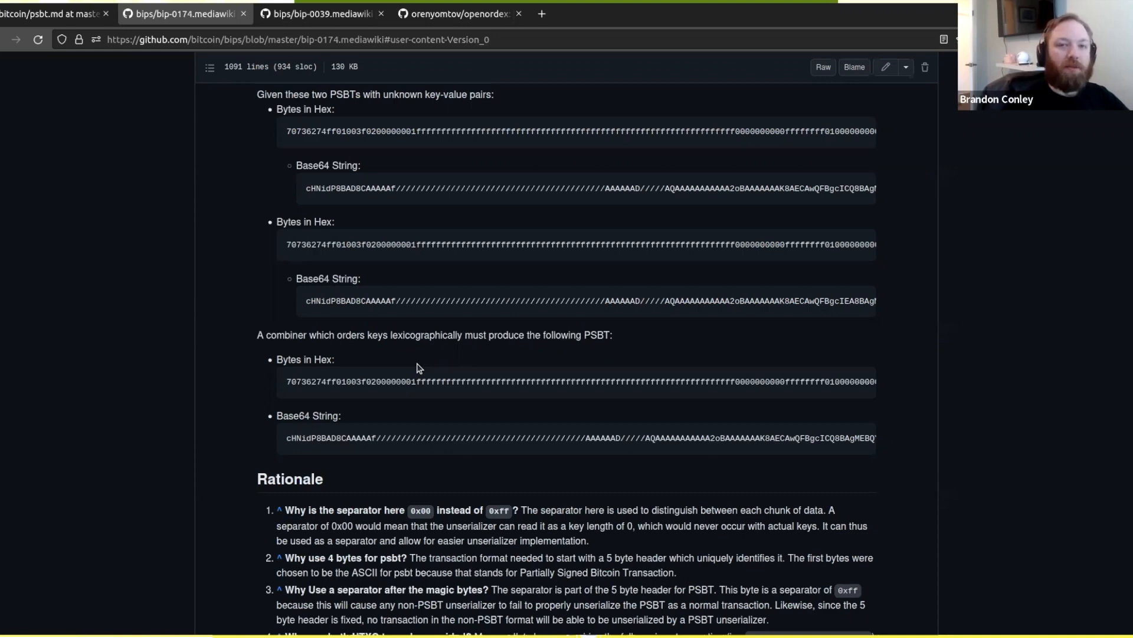
scroll("up", 3)
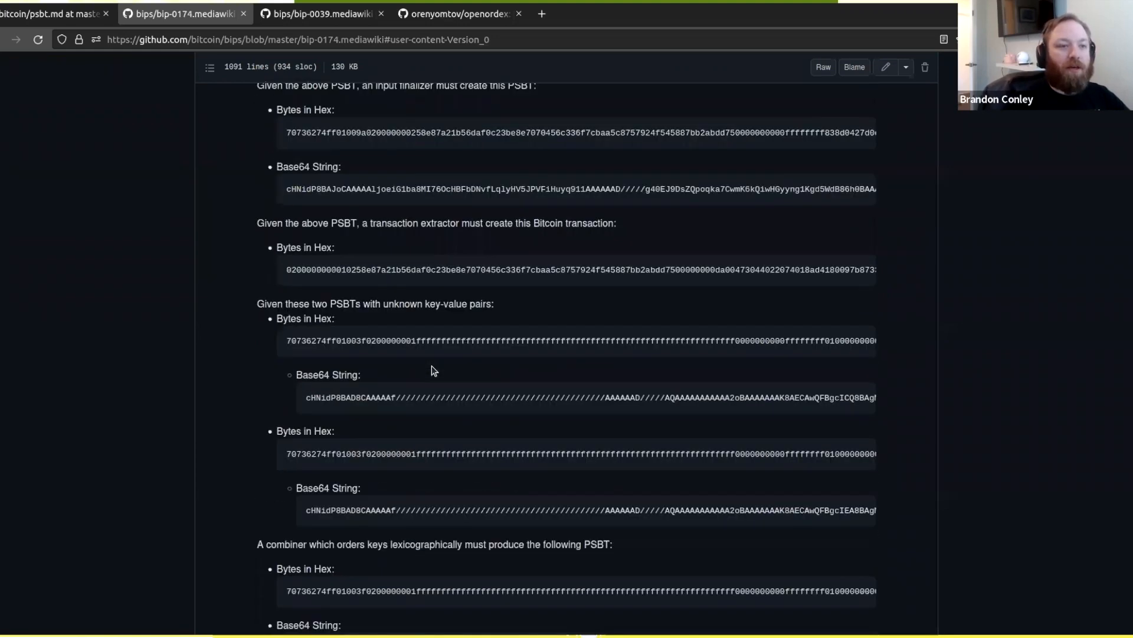
mouse_move(416, 384)
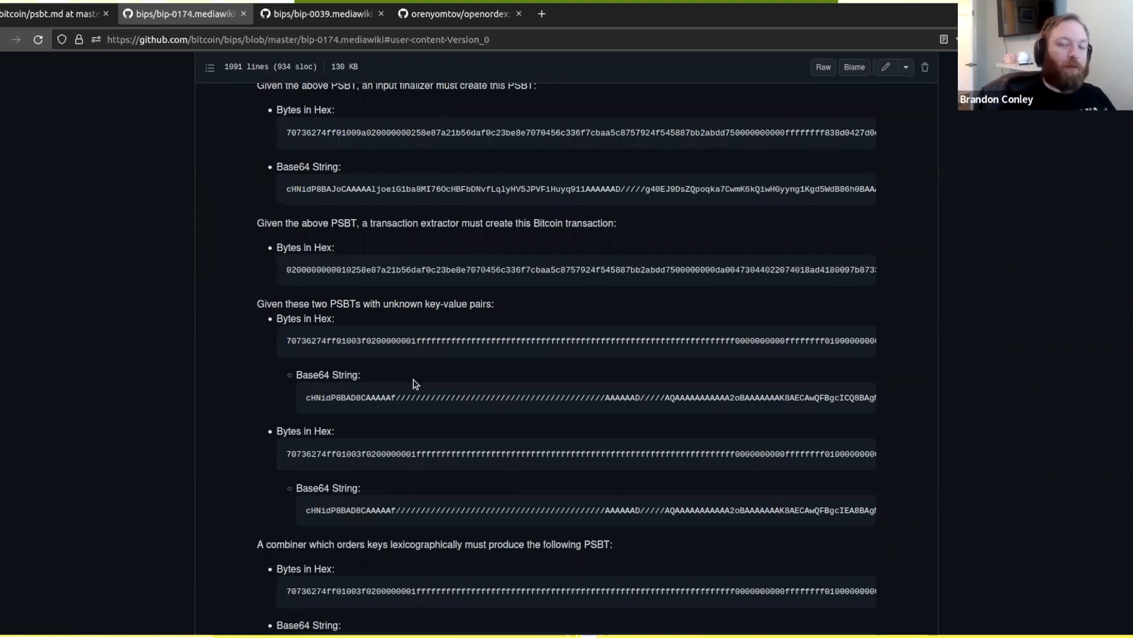
mouse_move(409, 383)
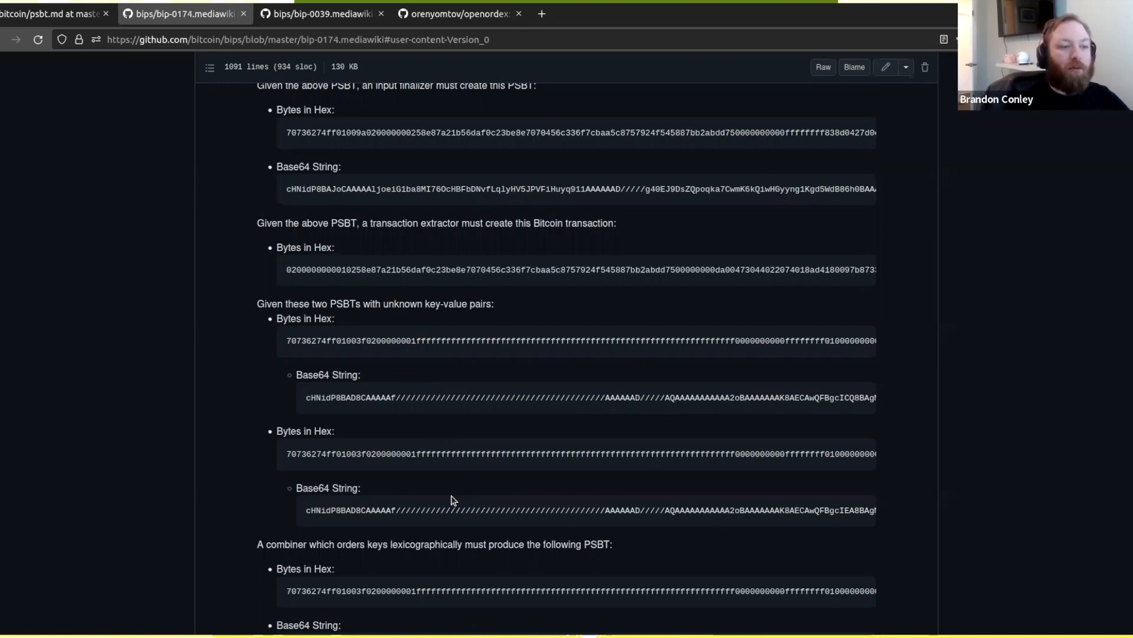
scroll("down", 3)
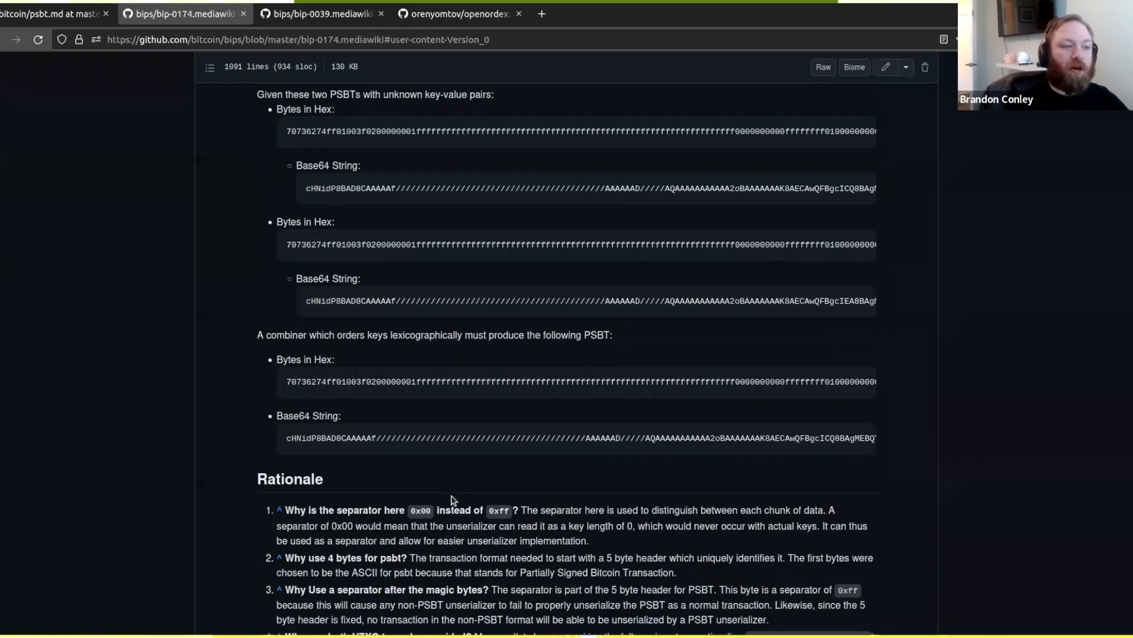
scroll("up", 3)
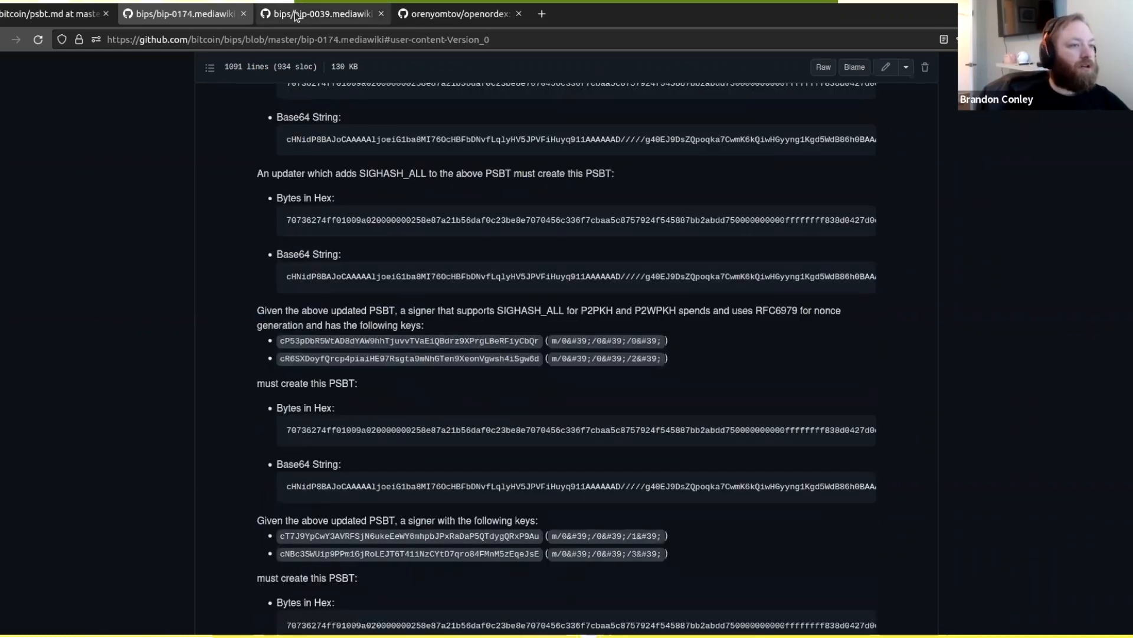
Step: Switch to the BIP 39 mnemonic code specification at its Abstract and Motivation
left_click(307, 13)
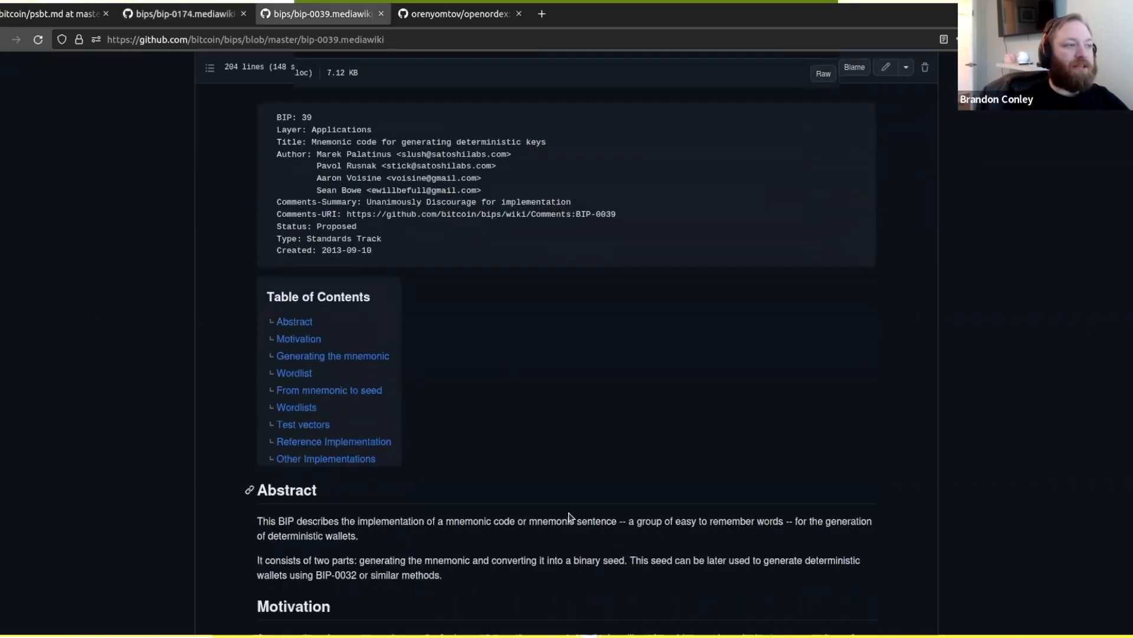
scroll("down", 3)
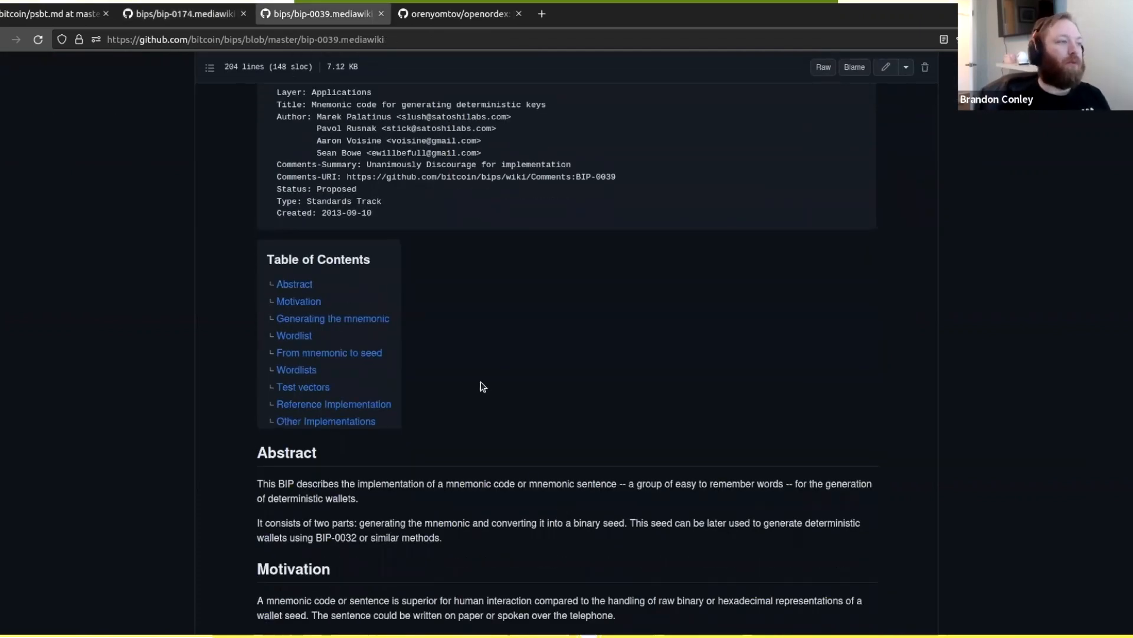
mouse_move(477, 238)
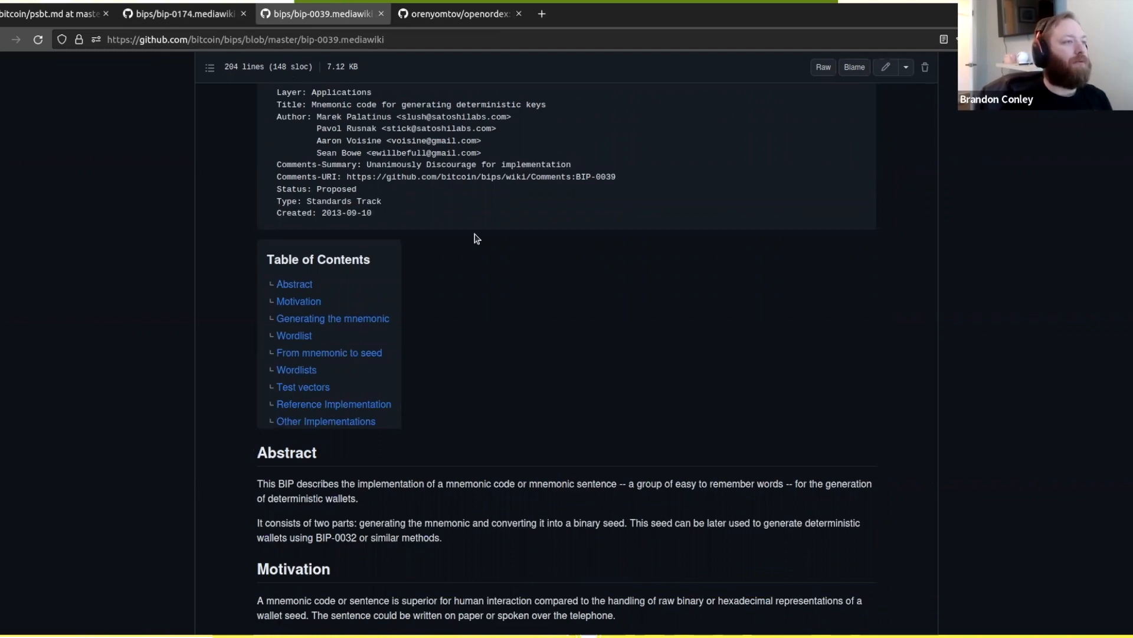
Step: Return to the orenyomtov/openordex repository and look down its file listing
left_click(458, 13)
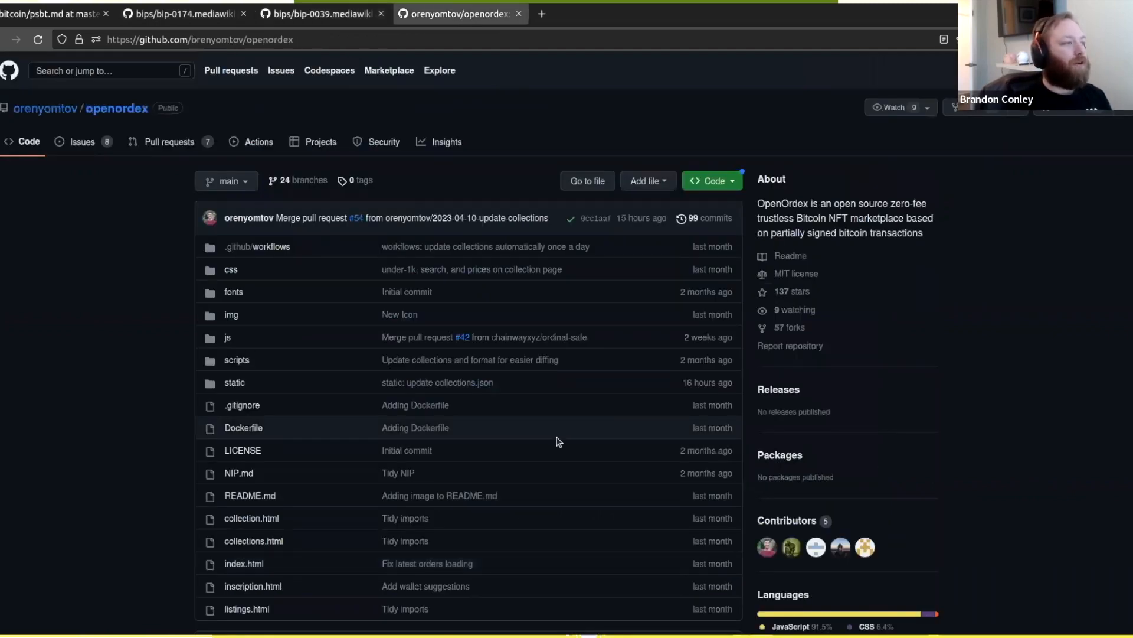
scroll("down", 3)
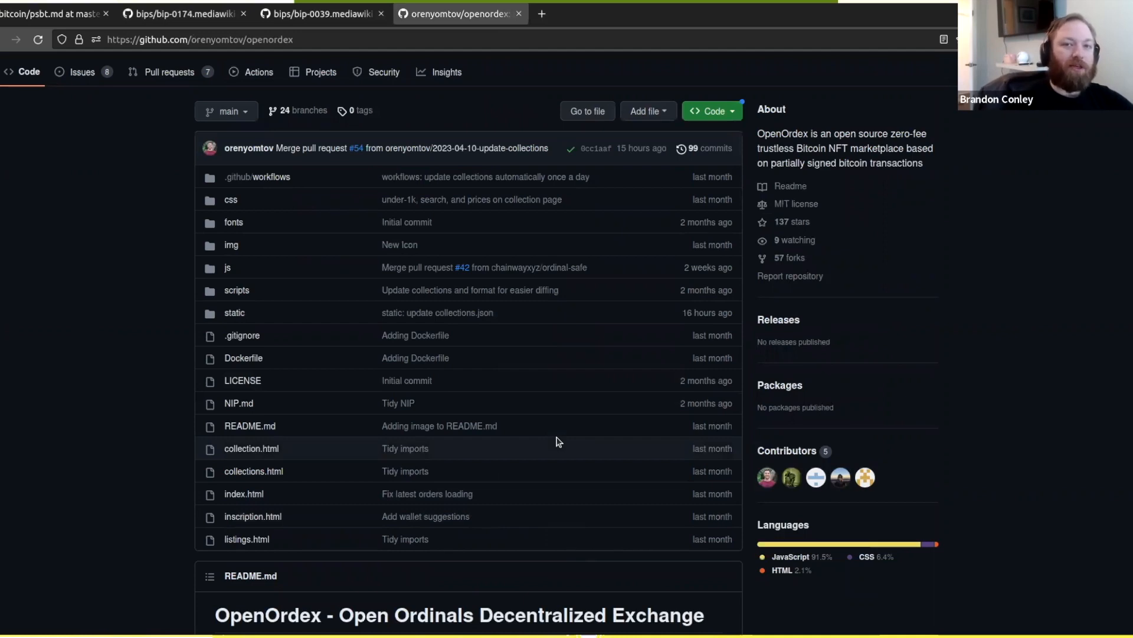
mouse_move(265, 240)
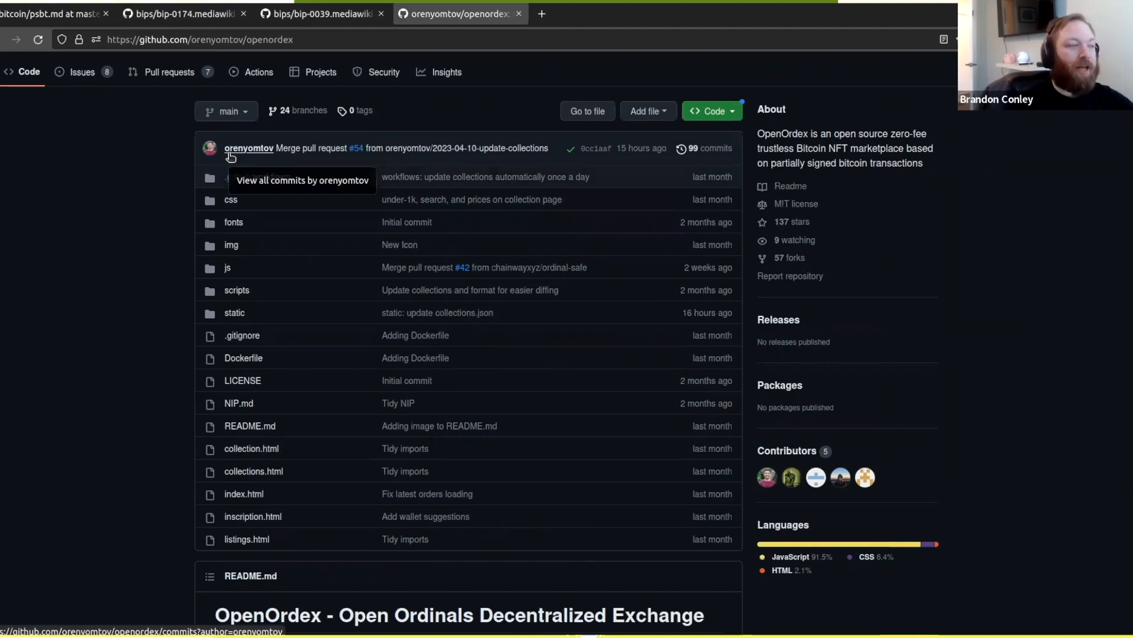
mouse_move(267, 249)
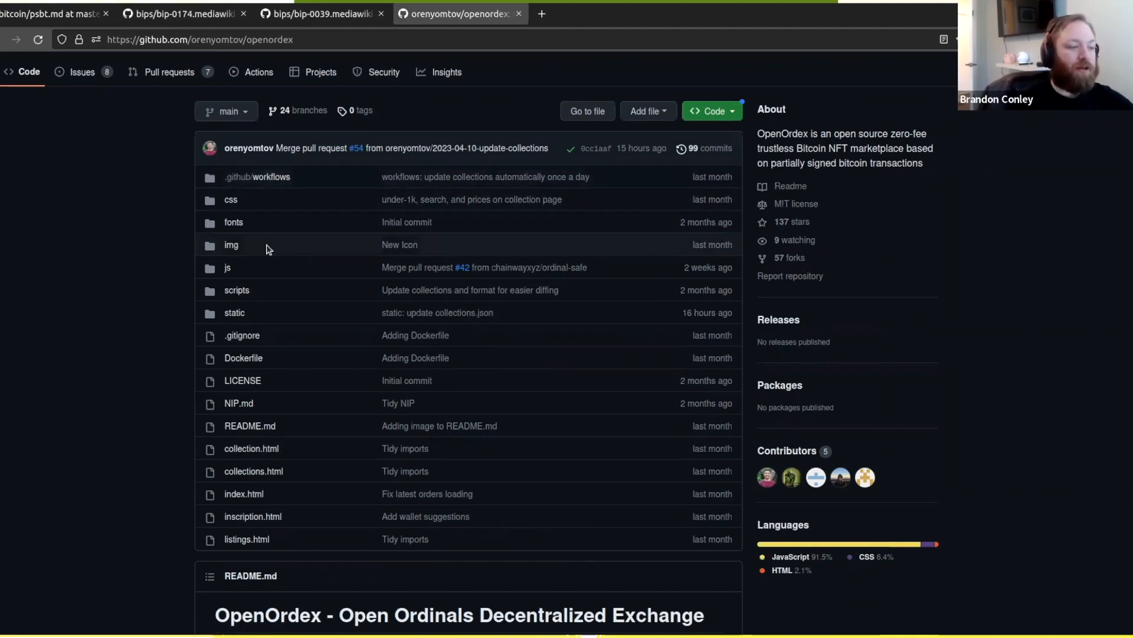
scroll("down", 3)
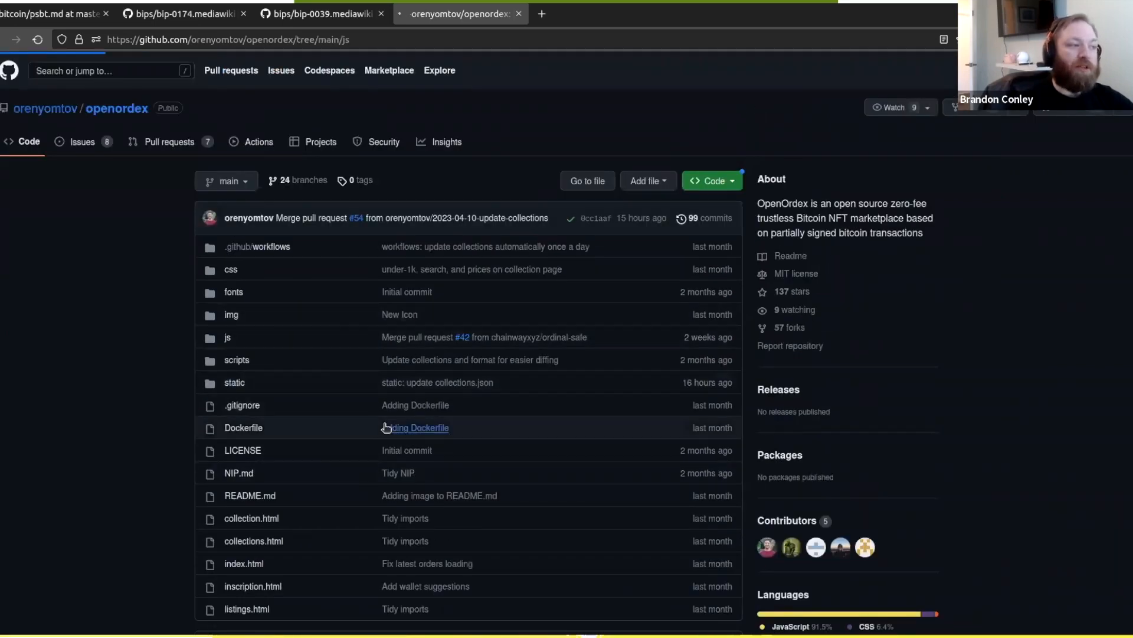
Step: Enter the openordex js folder listing app.js, bitcoinjs-lib.js and nostr.js
left_click(227, 338)
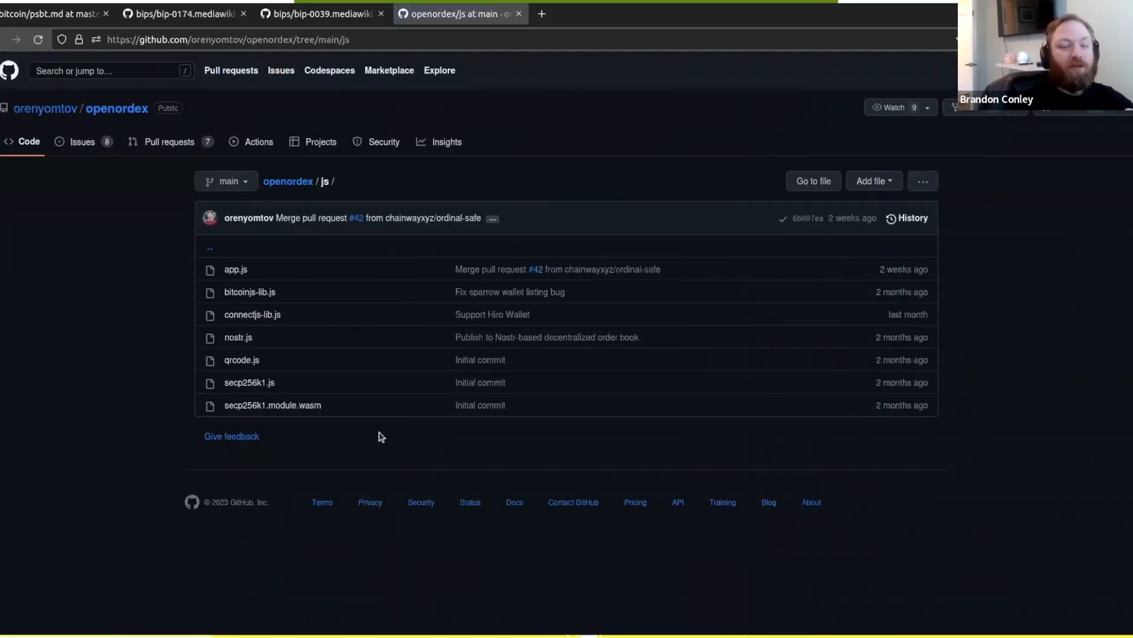
mouse_move(372, 516)
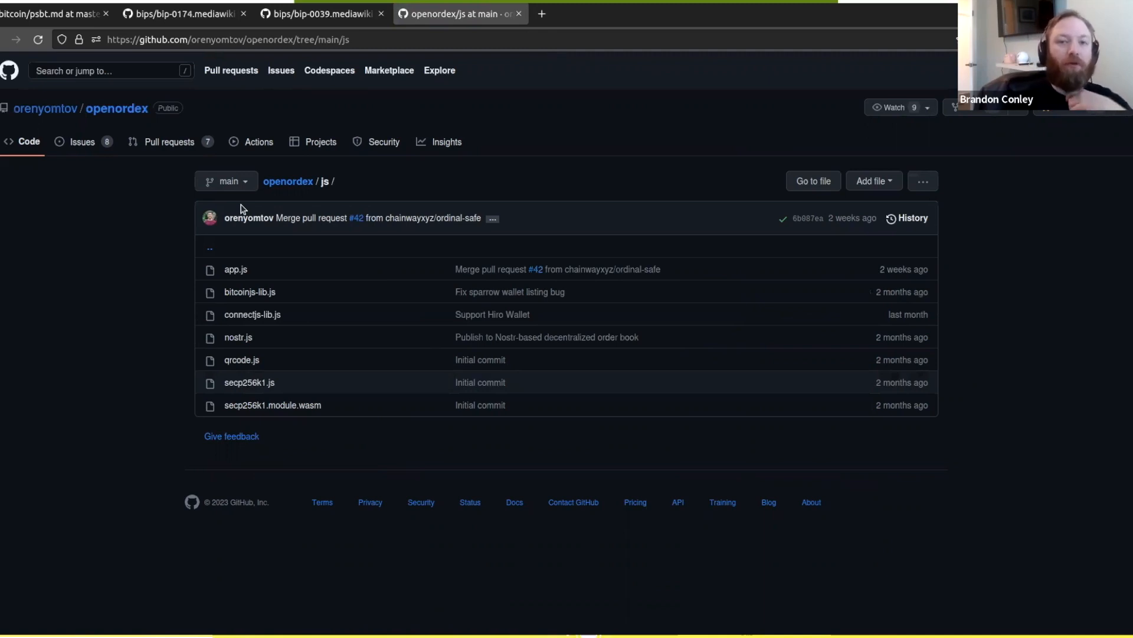
mouse_move(299, 340)
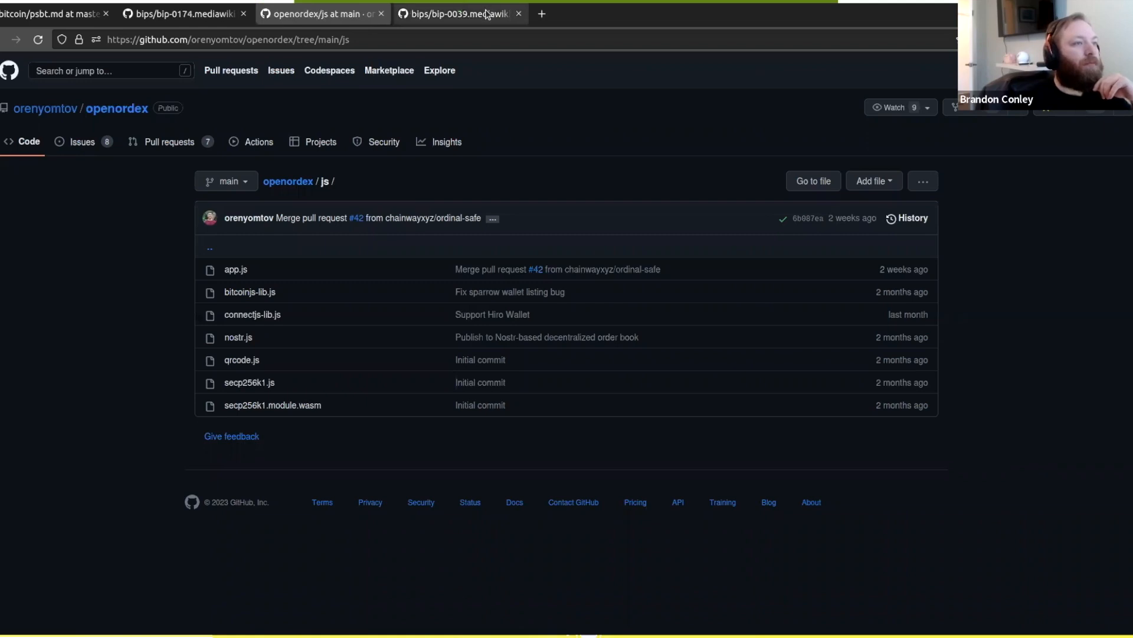
Step: Return to BIP 39 and view its header, table of contents and Abstract
left_click(458, 13)
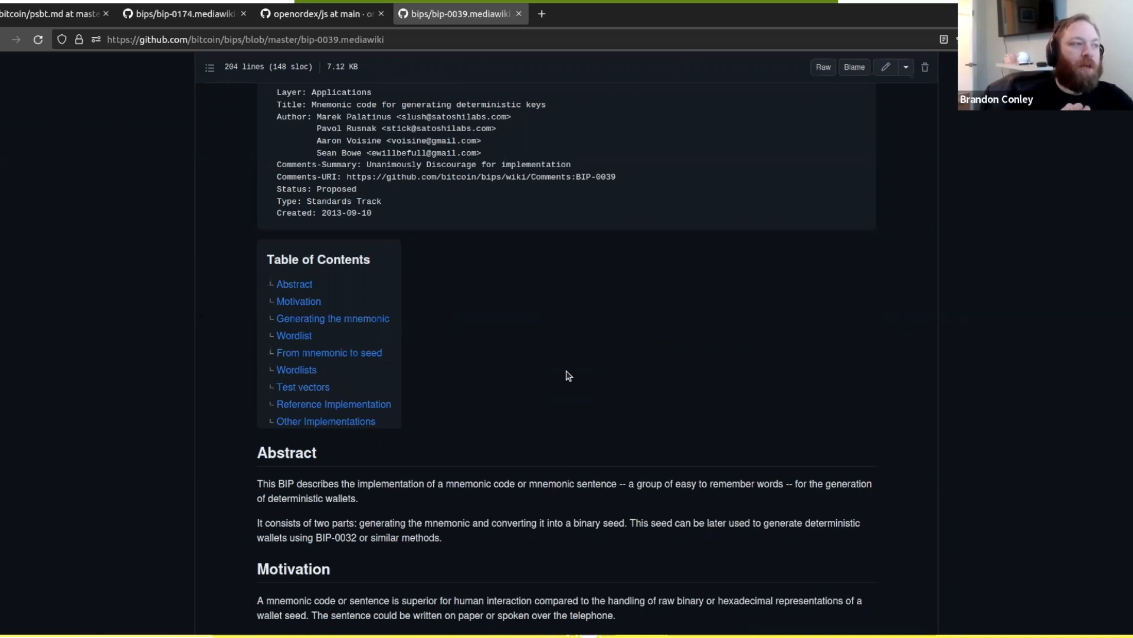
scroll("up", 3)
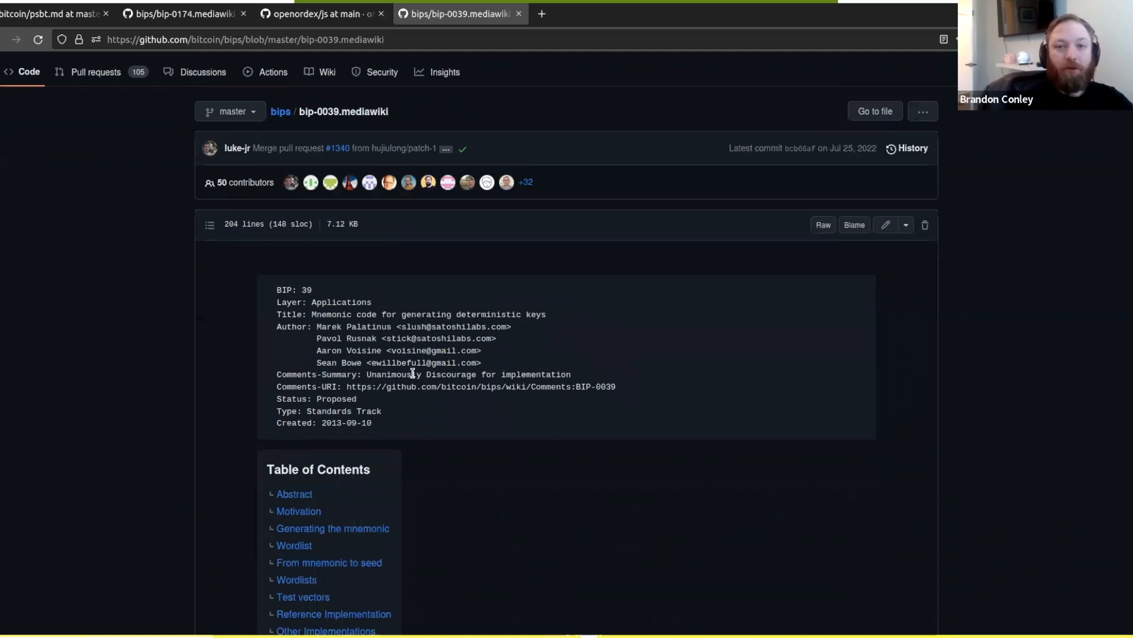
mouse_move(295, 323)
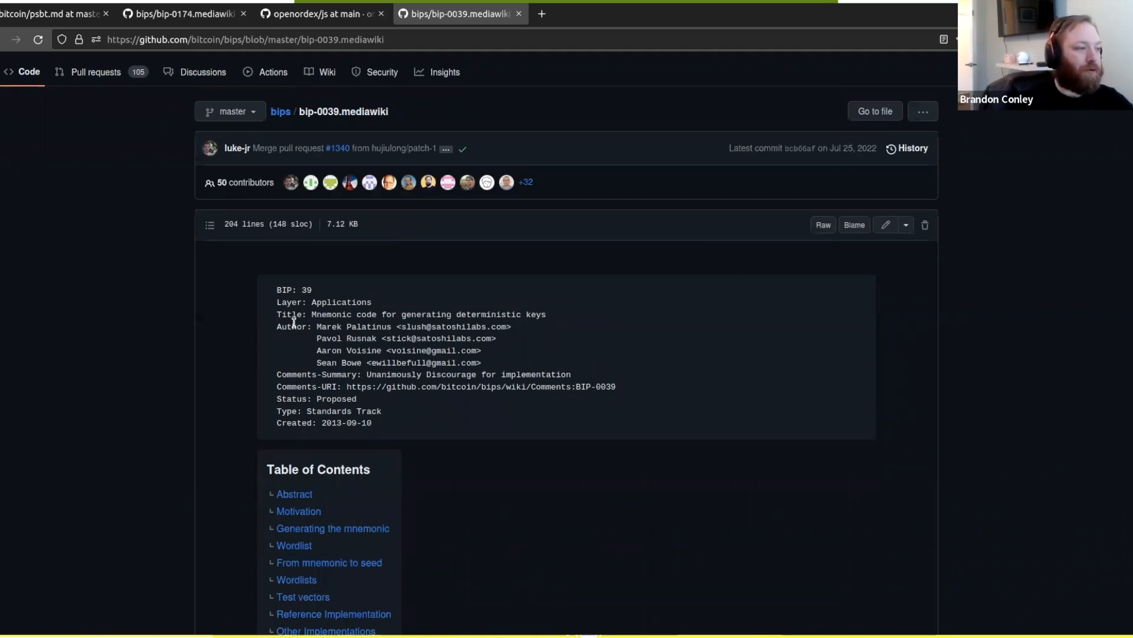
mouse_move(332, 374)
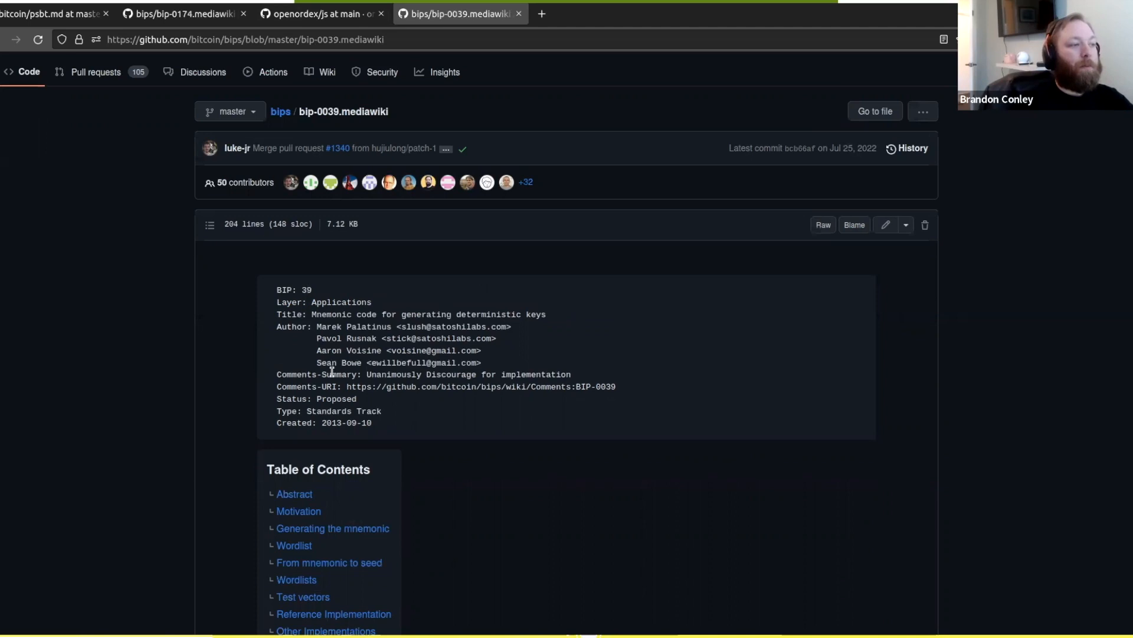
scroll("down", 3)
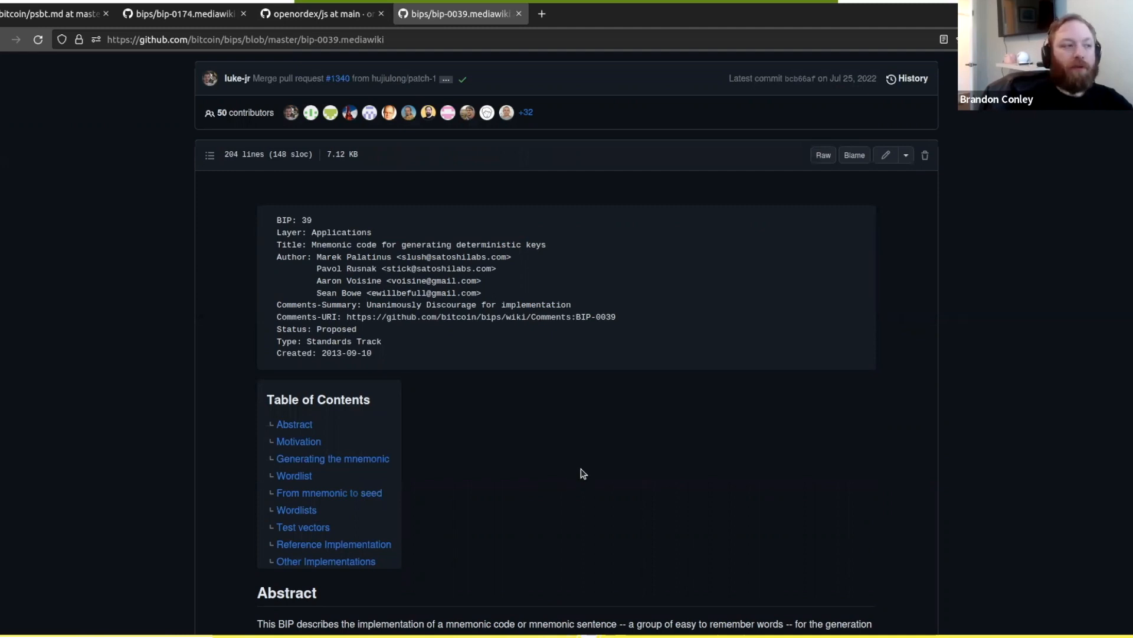
scroll("down", 3)
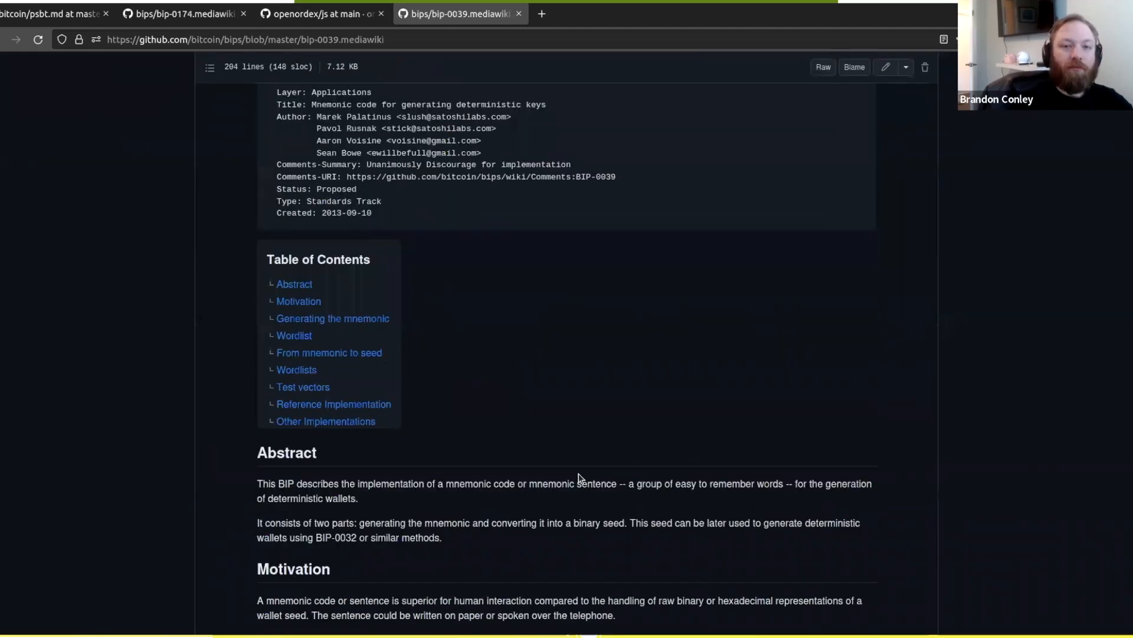
scroll("down", 3)
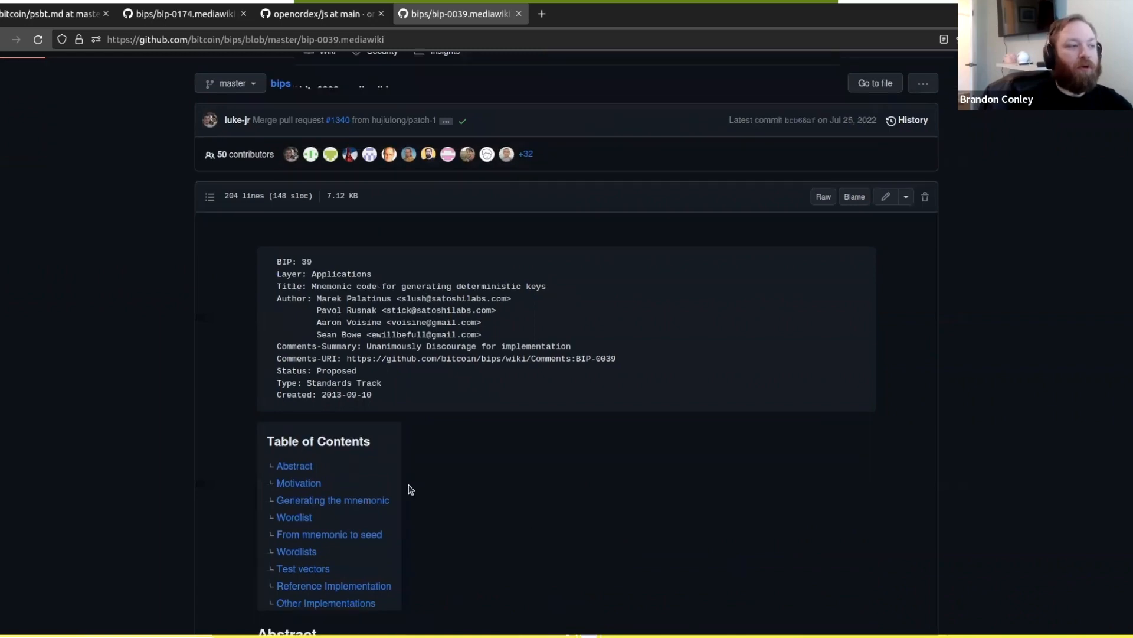
scroll("down", 3)
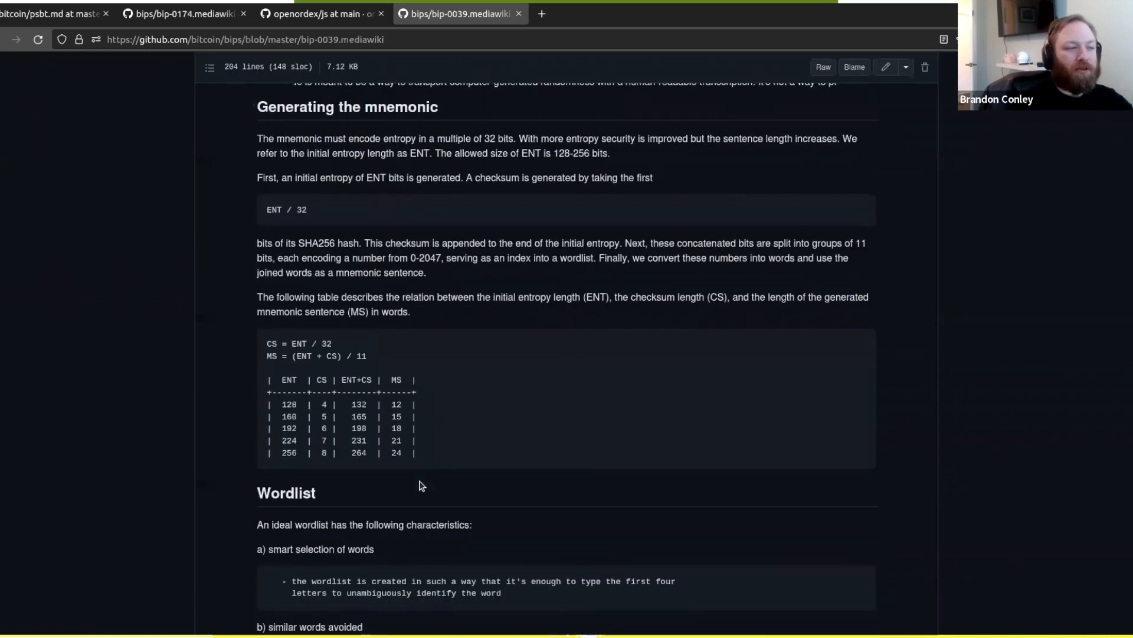
scroll("down", 3)
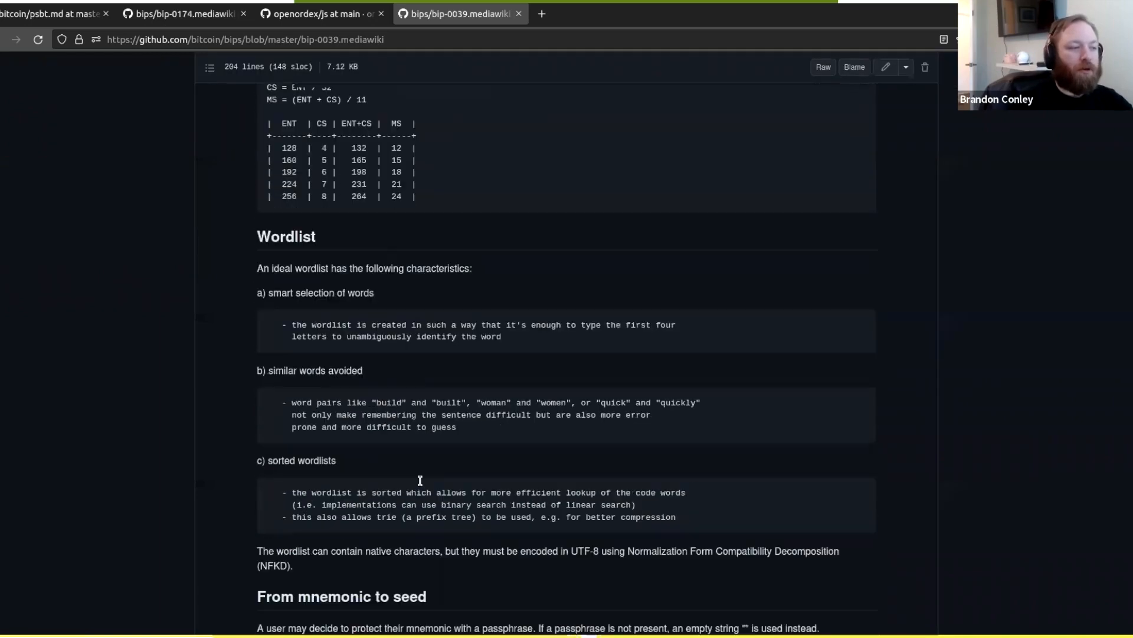
scroll("down", 3)
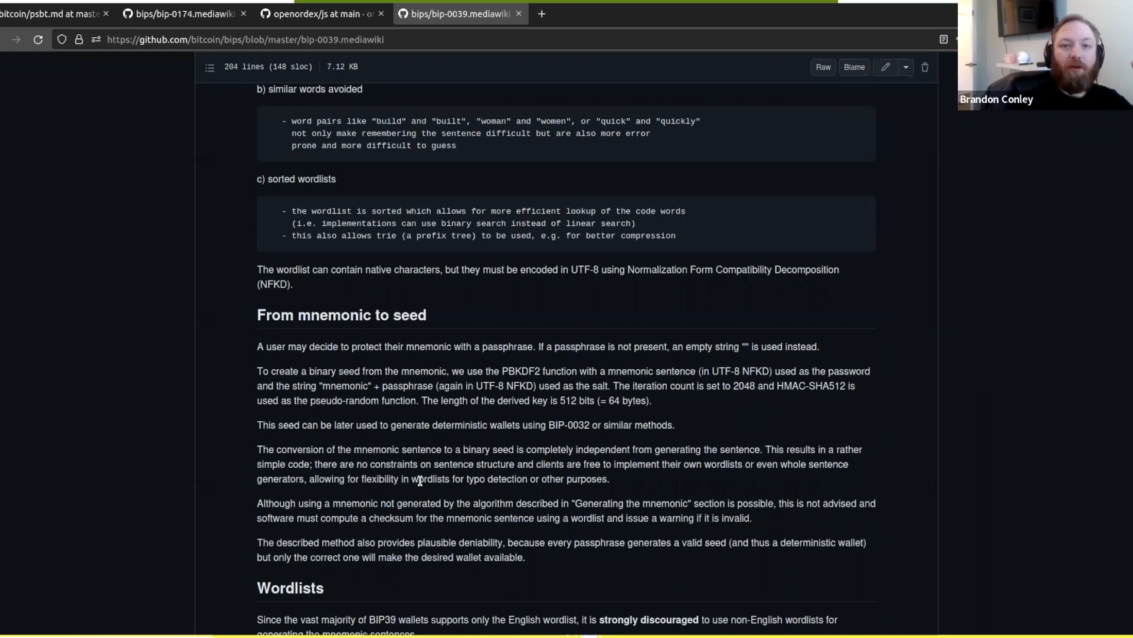
mouse_move(436, 418)
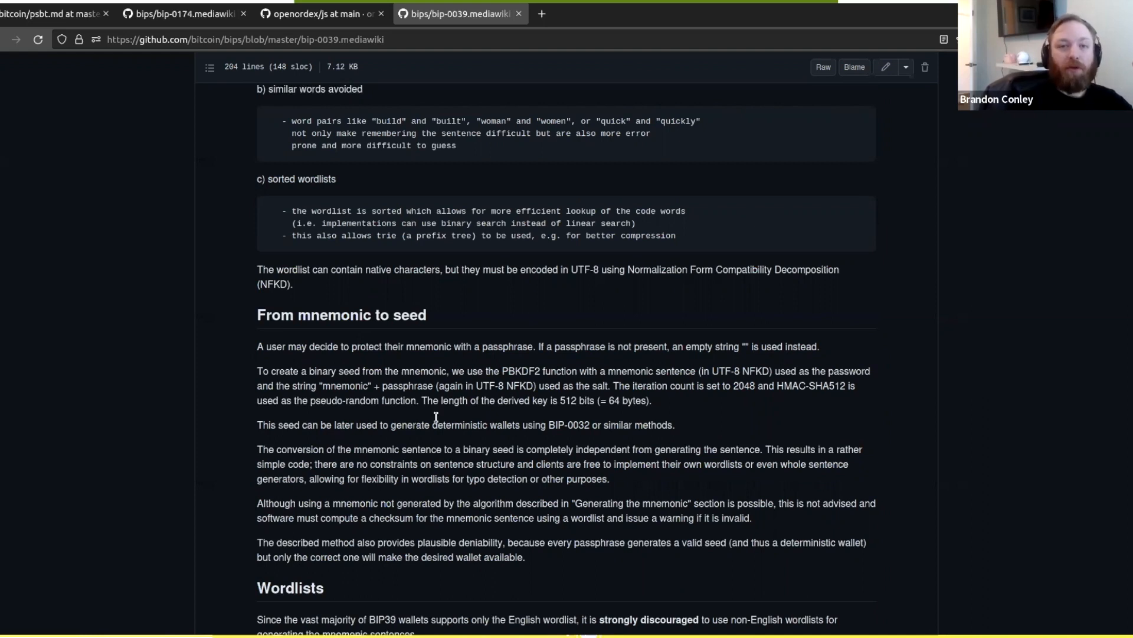
mouse_move(516, 370)
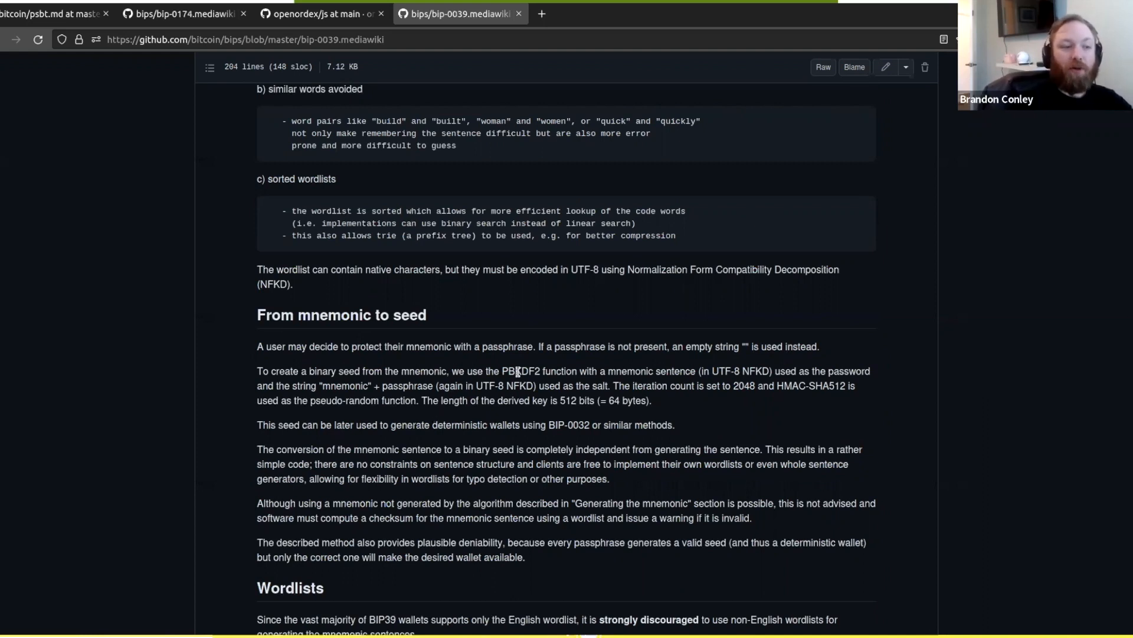
mouse_move(447, 387)
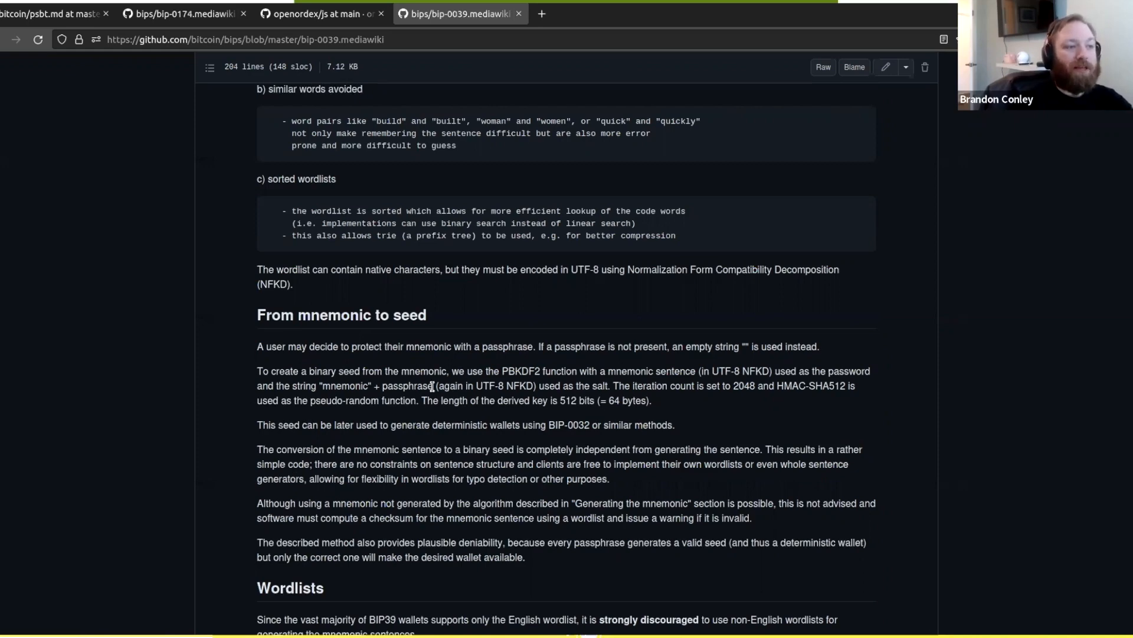
scroll("down", 3)
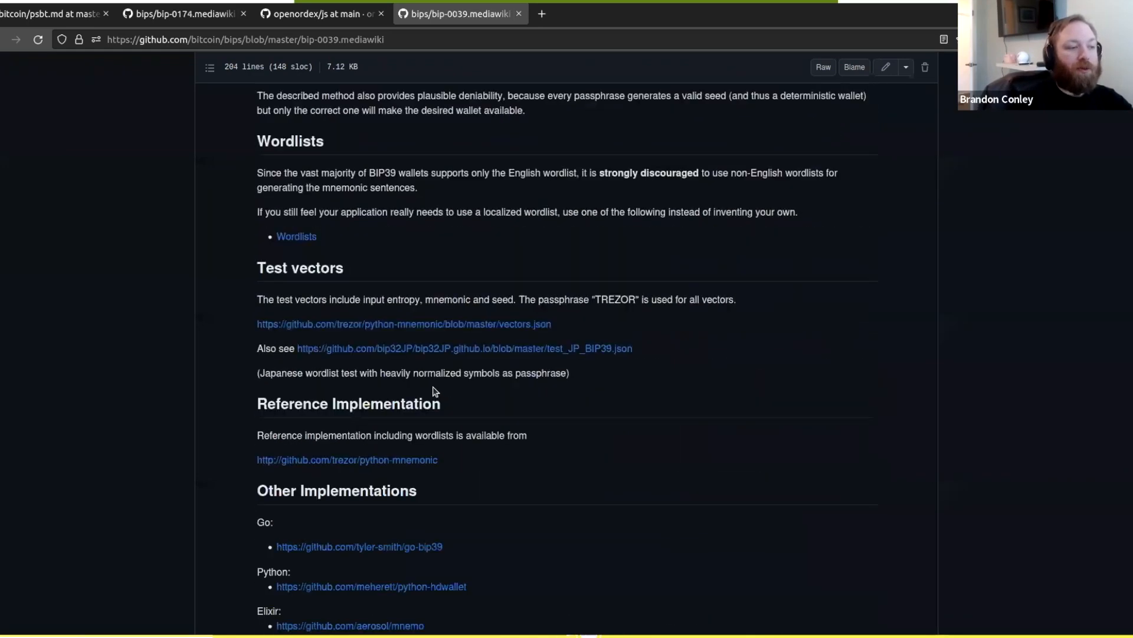
scroll("down", 3)
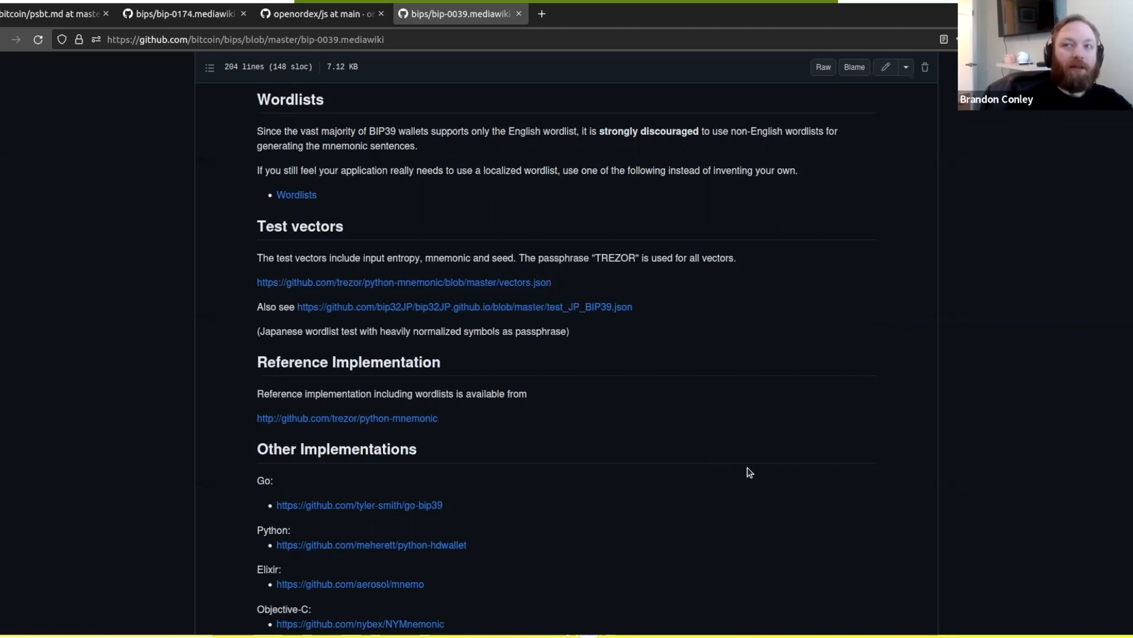
mouse_move(741, 476)
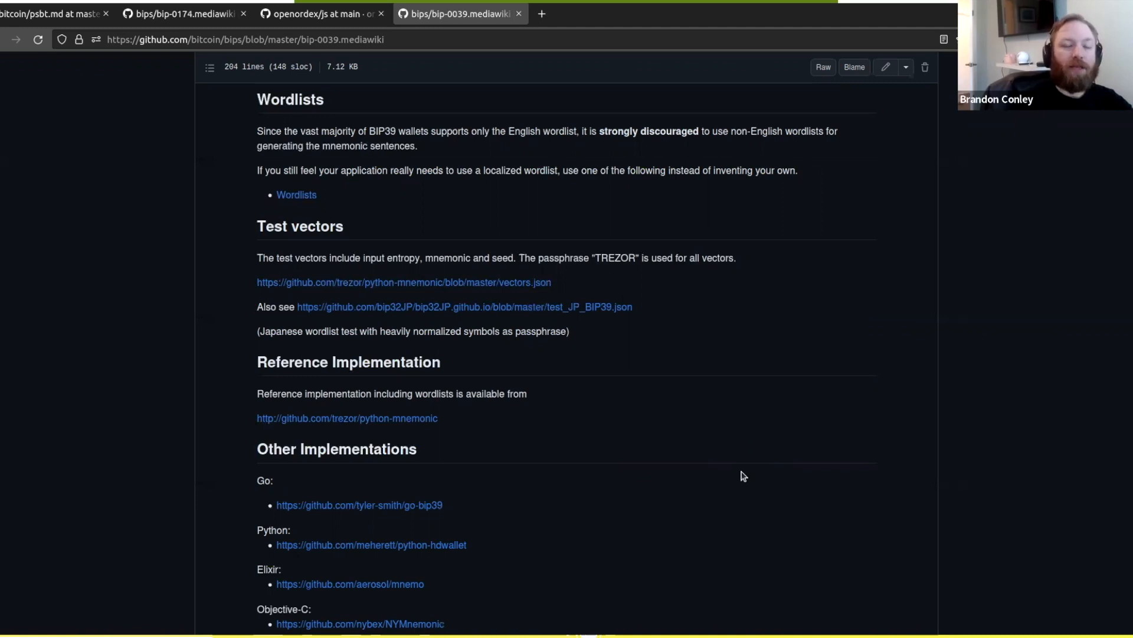
mouse_move(739, 480)
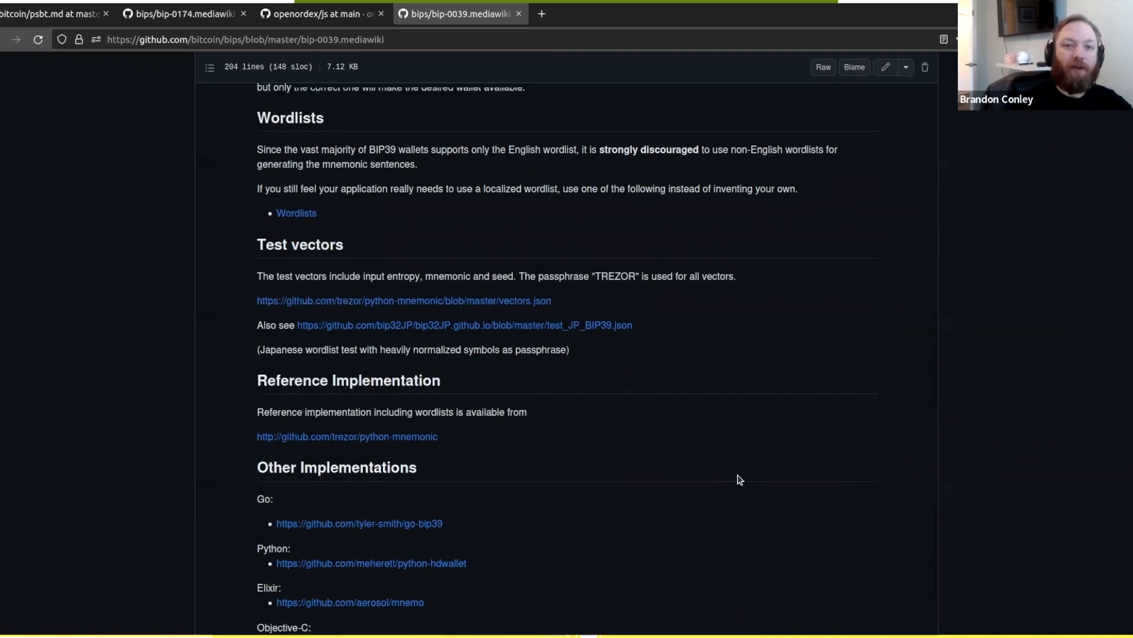
scroll("up", 3)
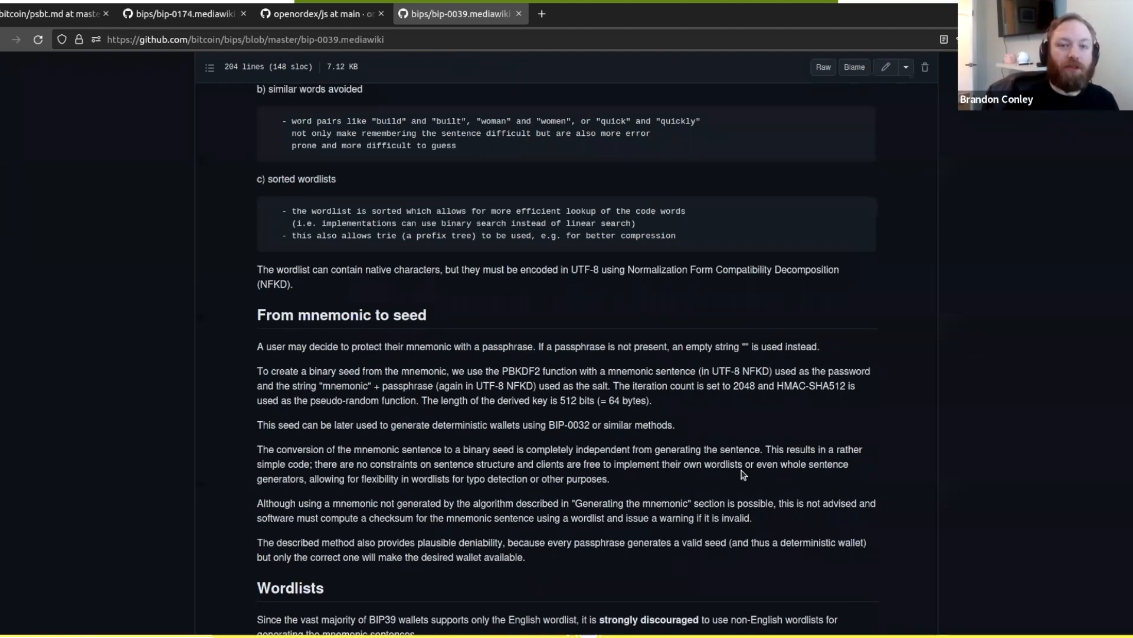
scroll("up", 3)
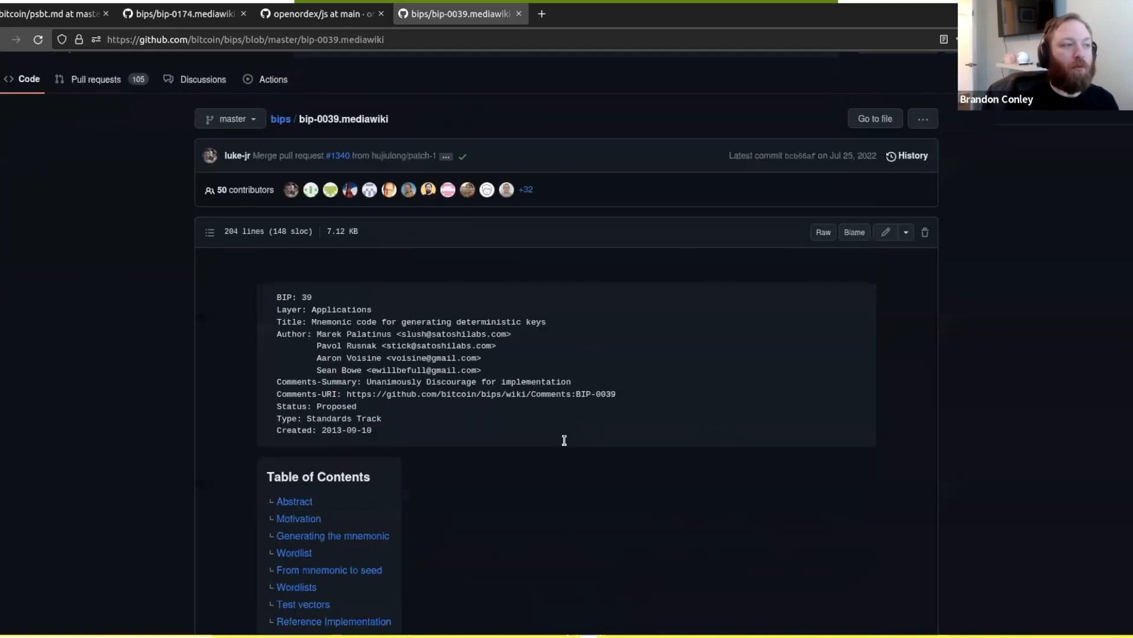
scroll("down", 3)
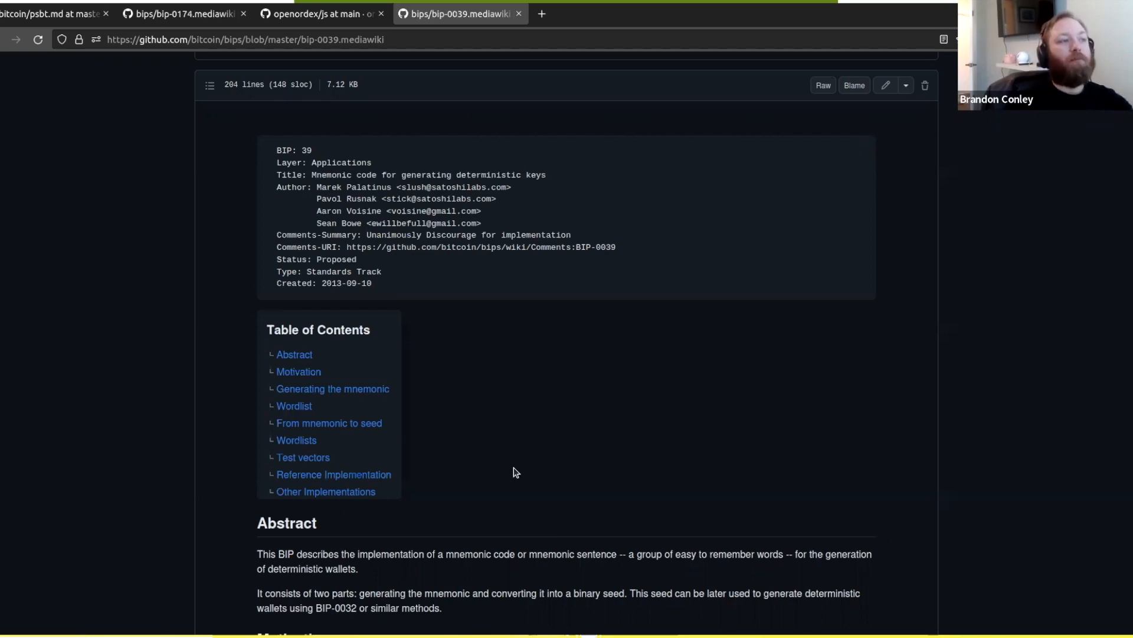
scroll("down", 3)
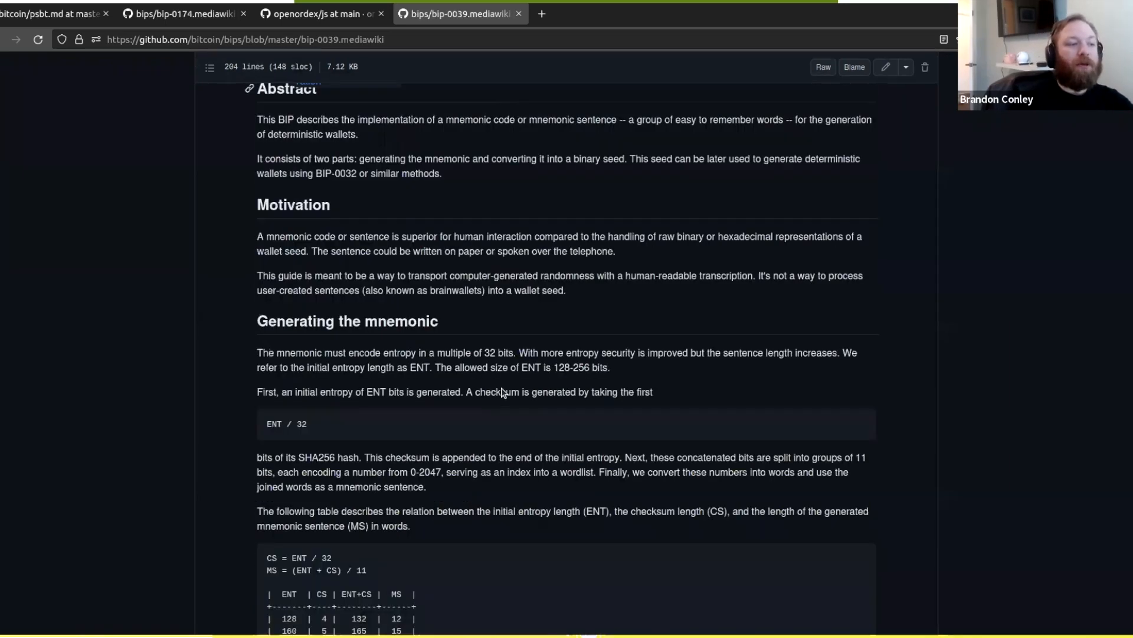
scroll("down", 3)
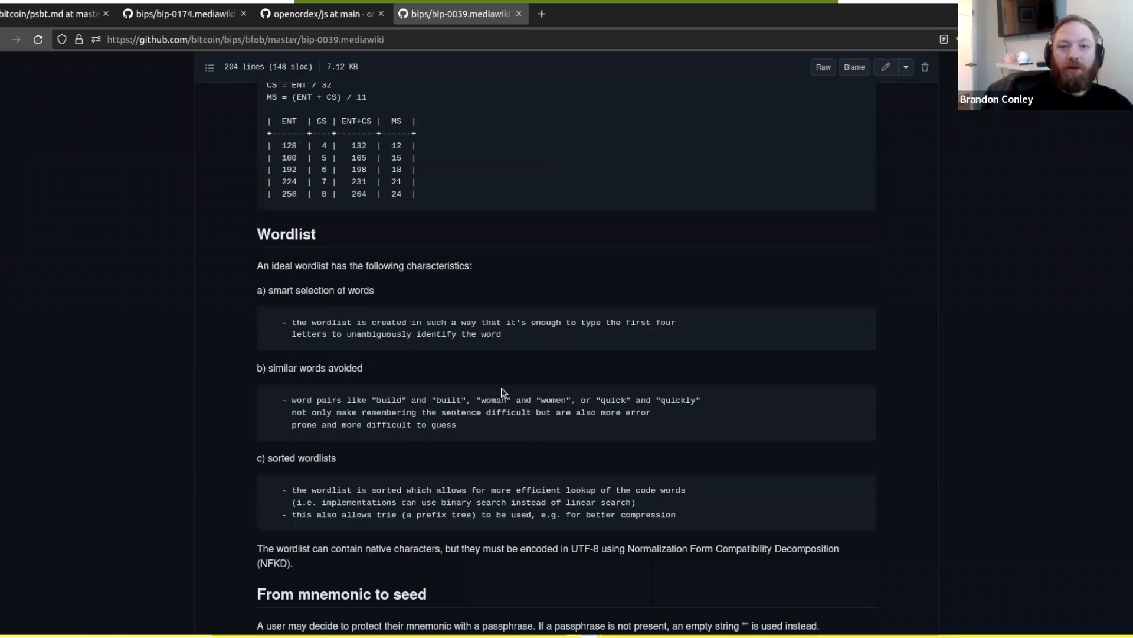
scroll("down", 3)
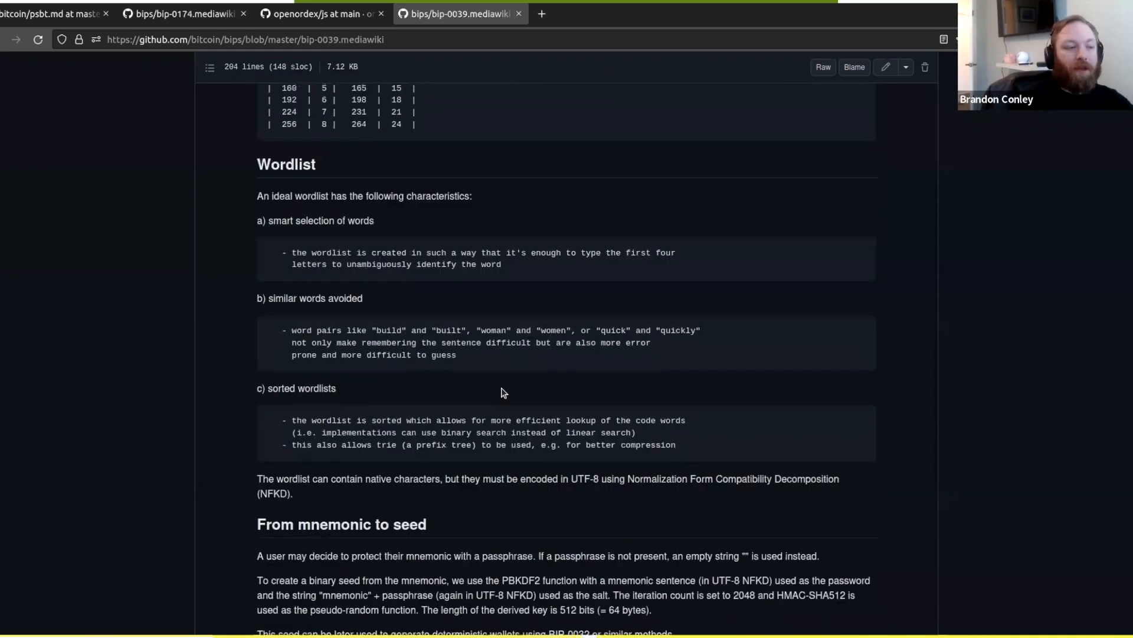
scroll("down", 3)
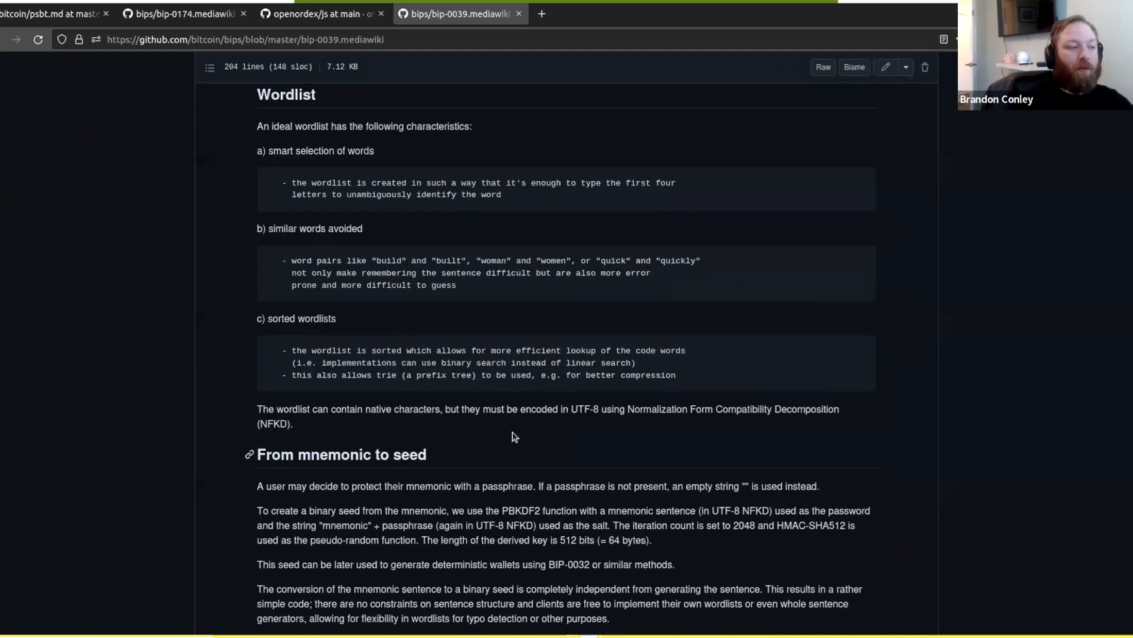
scroll("down", 3)
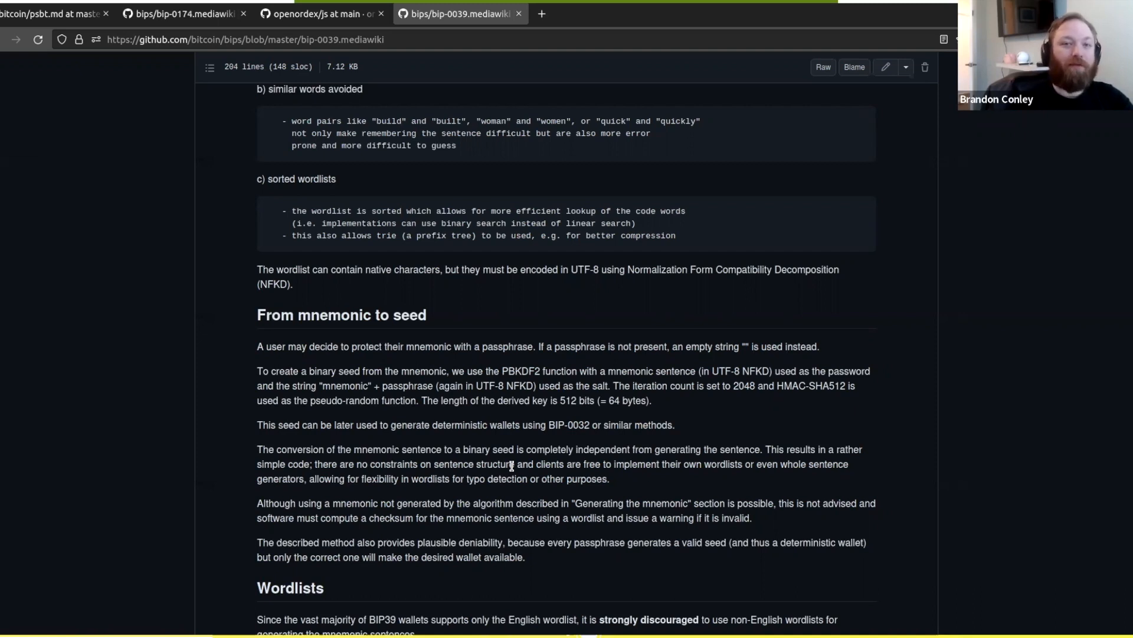
mouse_move(716, 583)
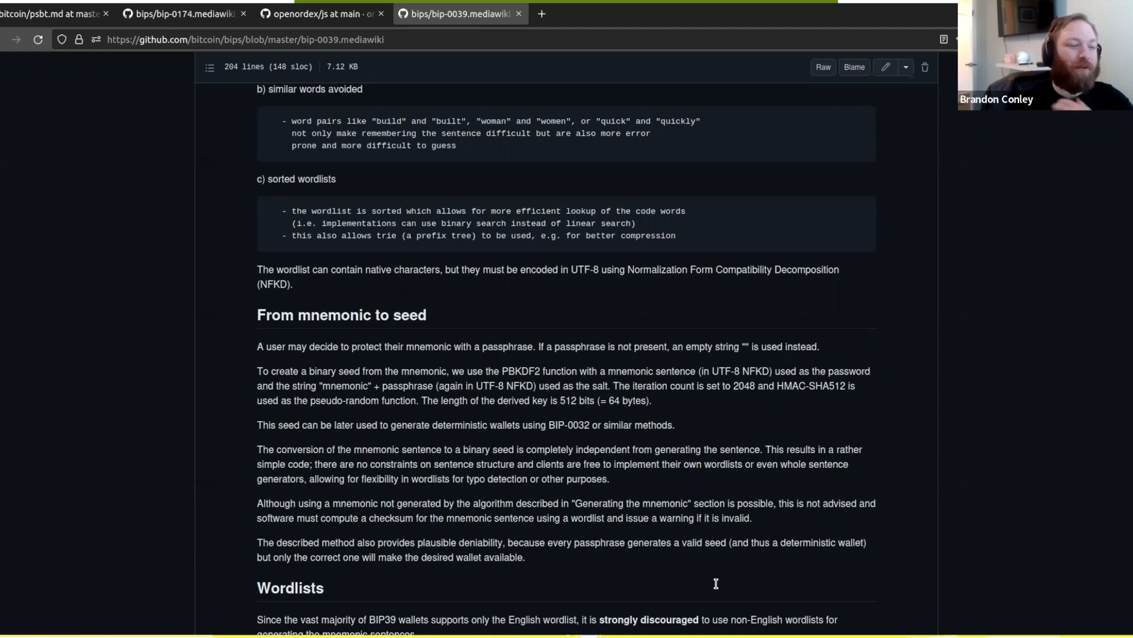
scroll("down", 3)
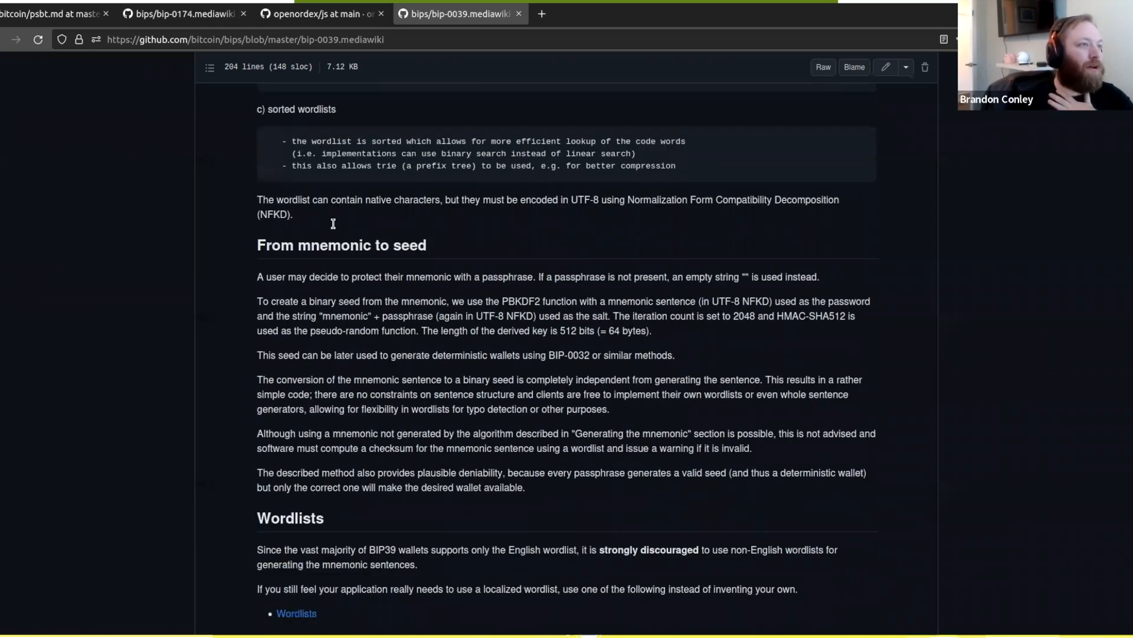
mouse_move(373, 579)
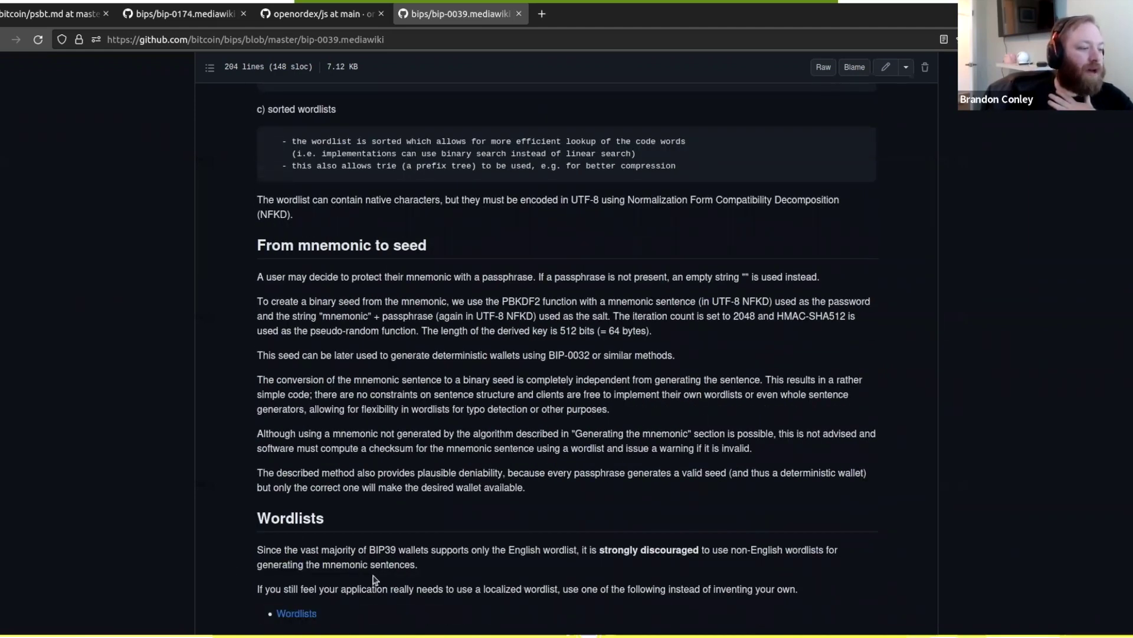
scroll("down", 3)
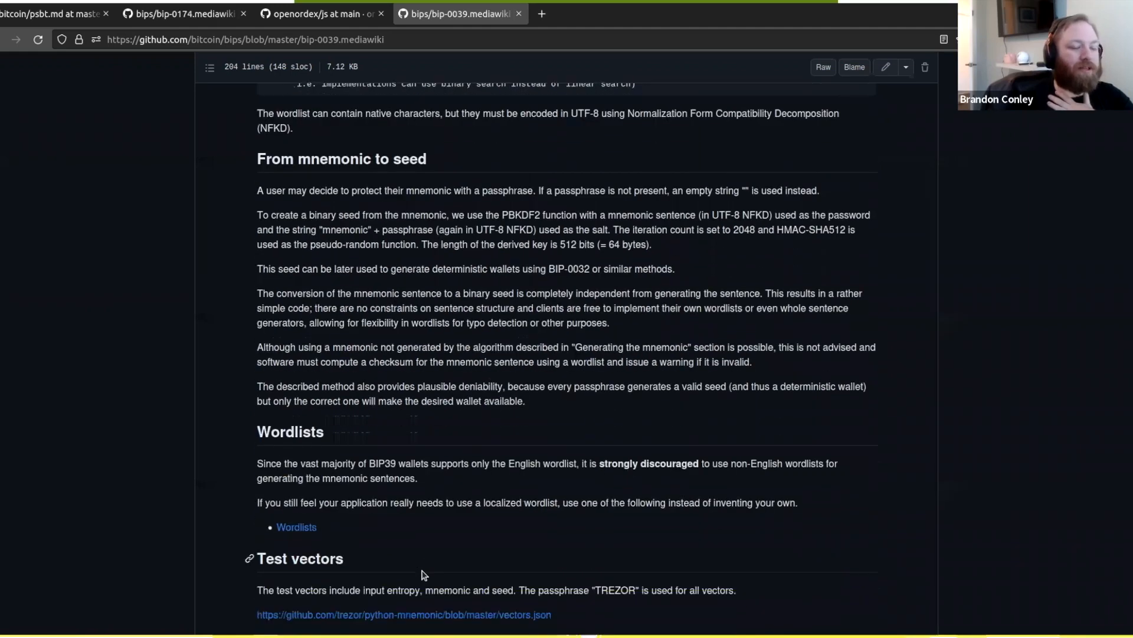
scroll("down", 3)
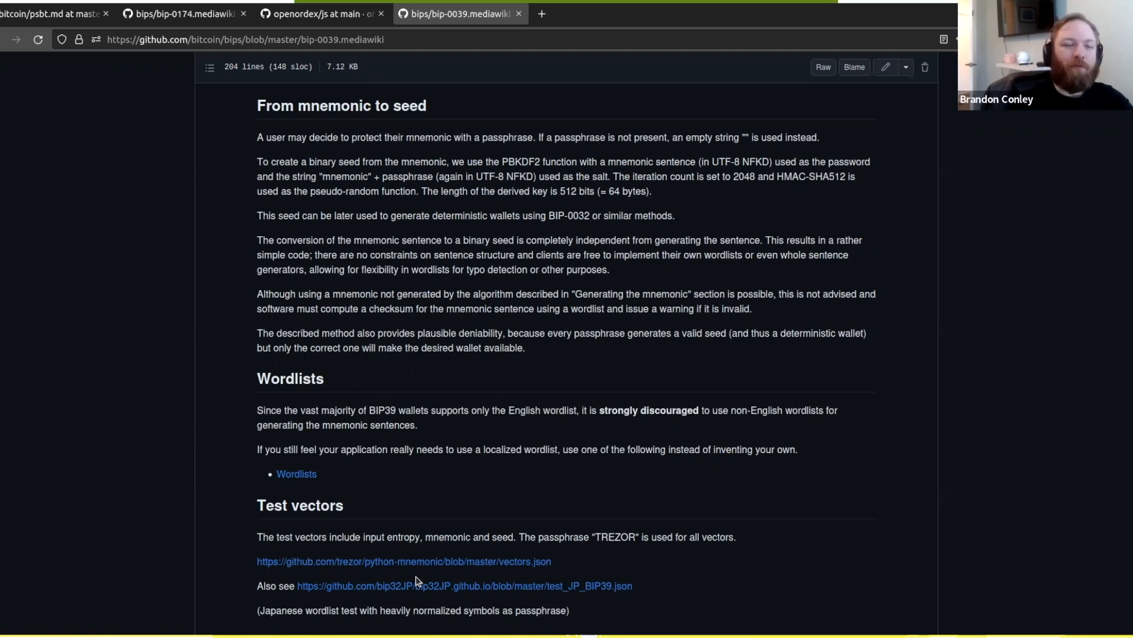
mouse_move(628, 196)
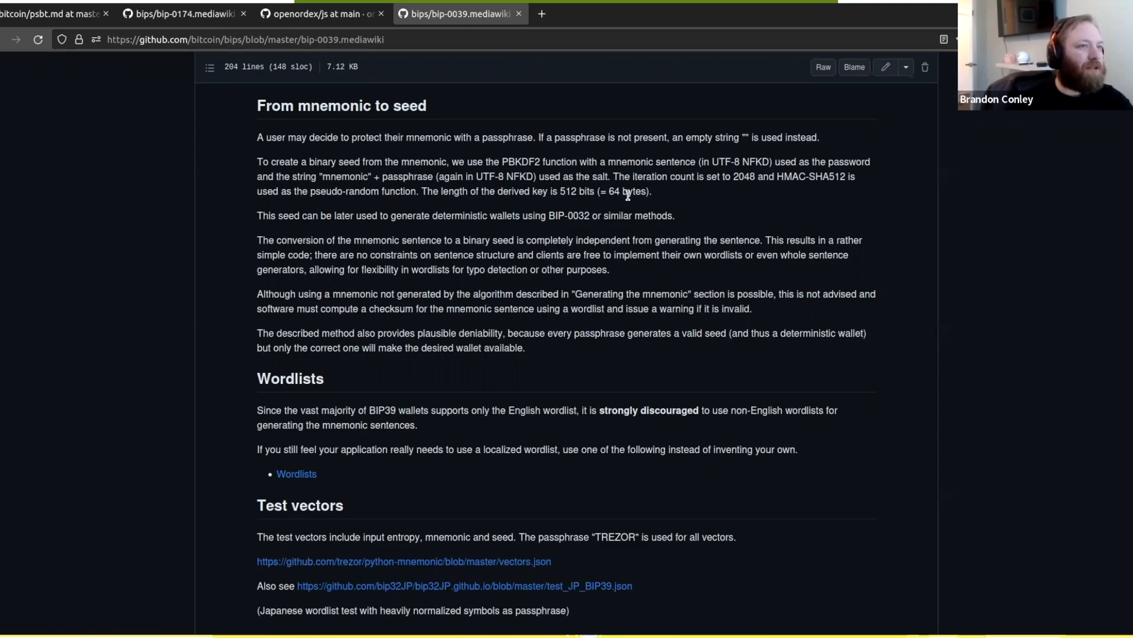